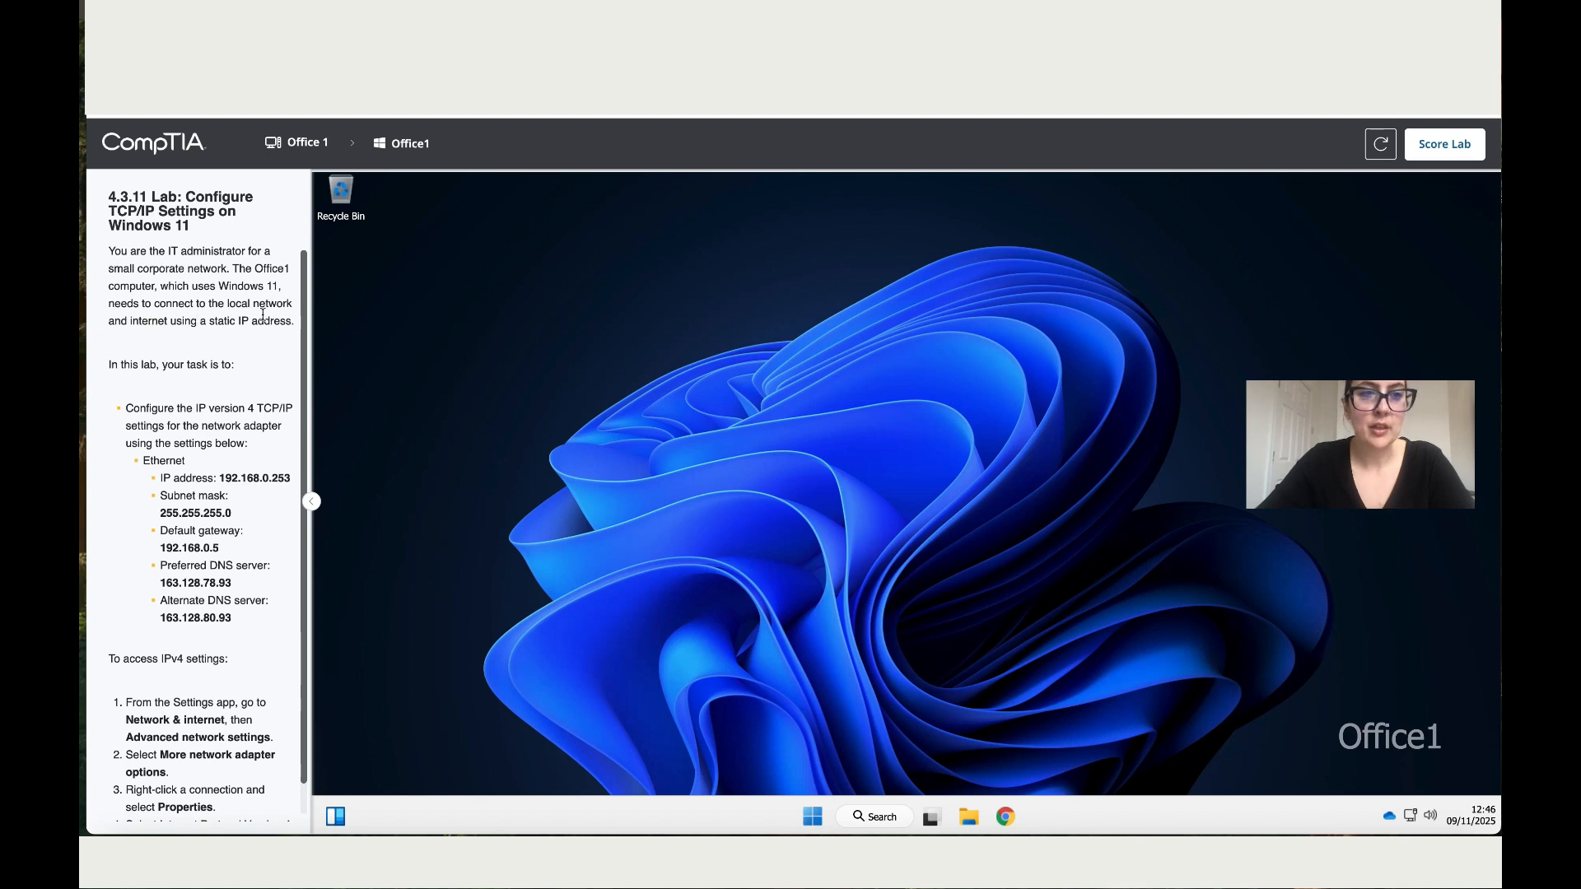
{"action": "mouse_move", "coordinate": [260, 338]}
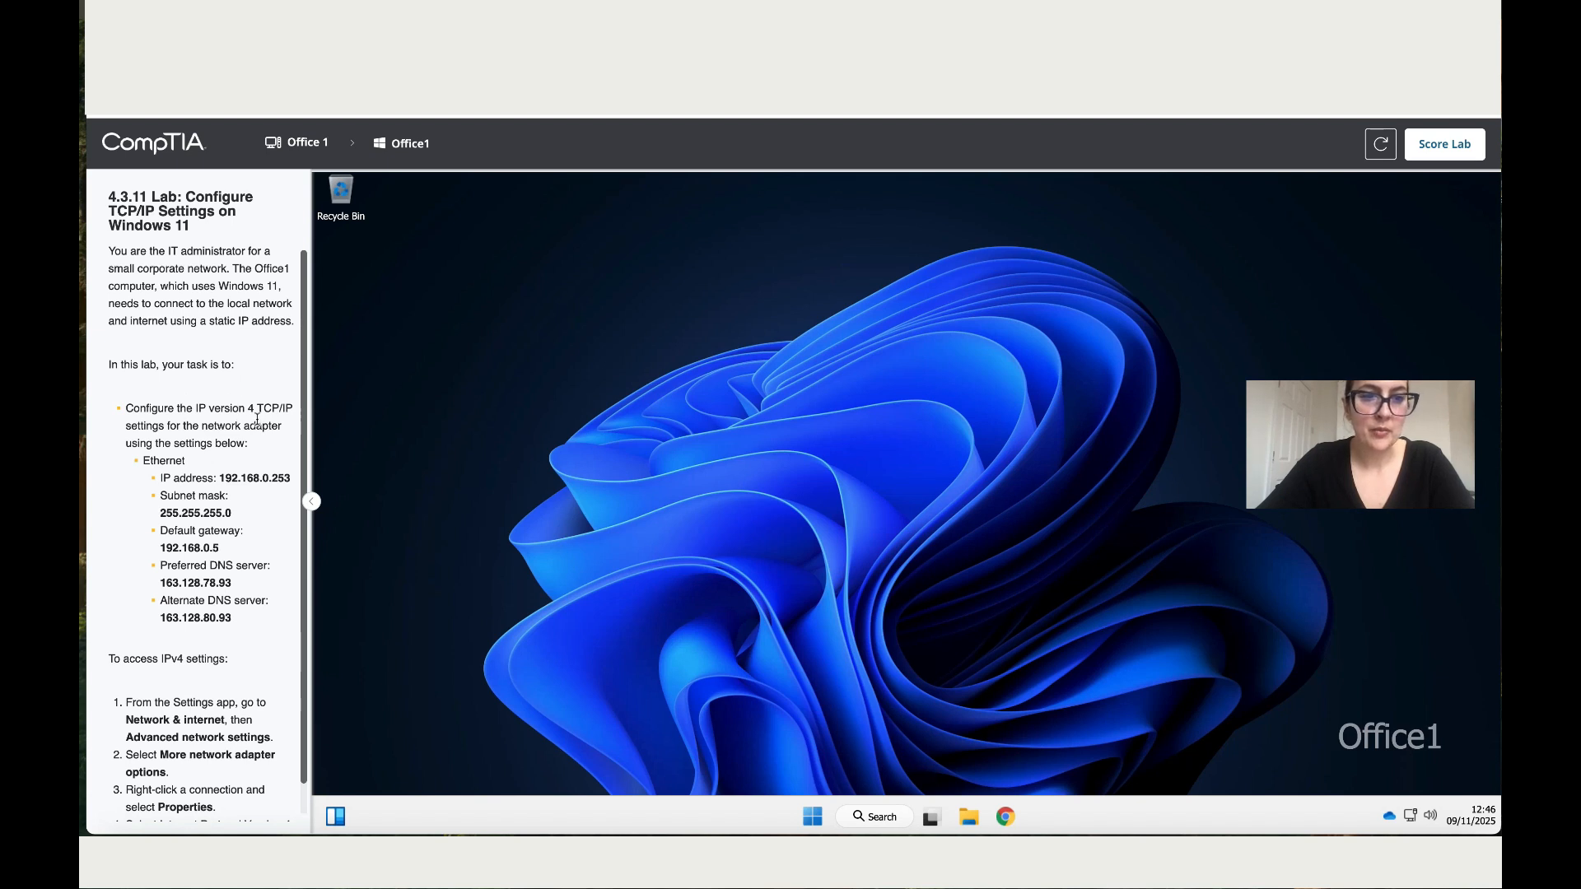
{"action": "mouse_move", "coordinate": [1164, 714]}
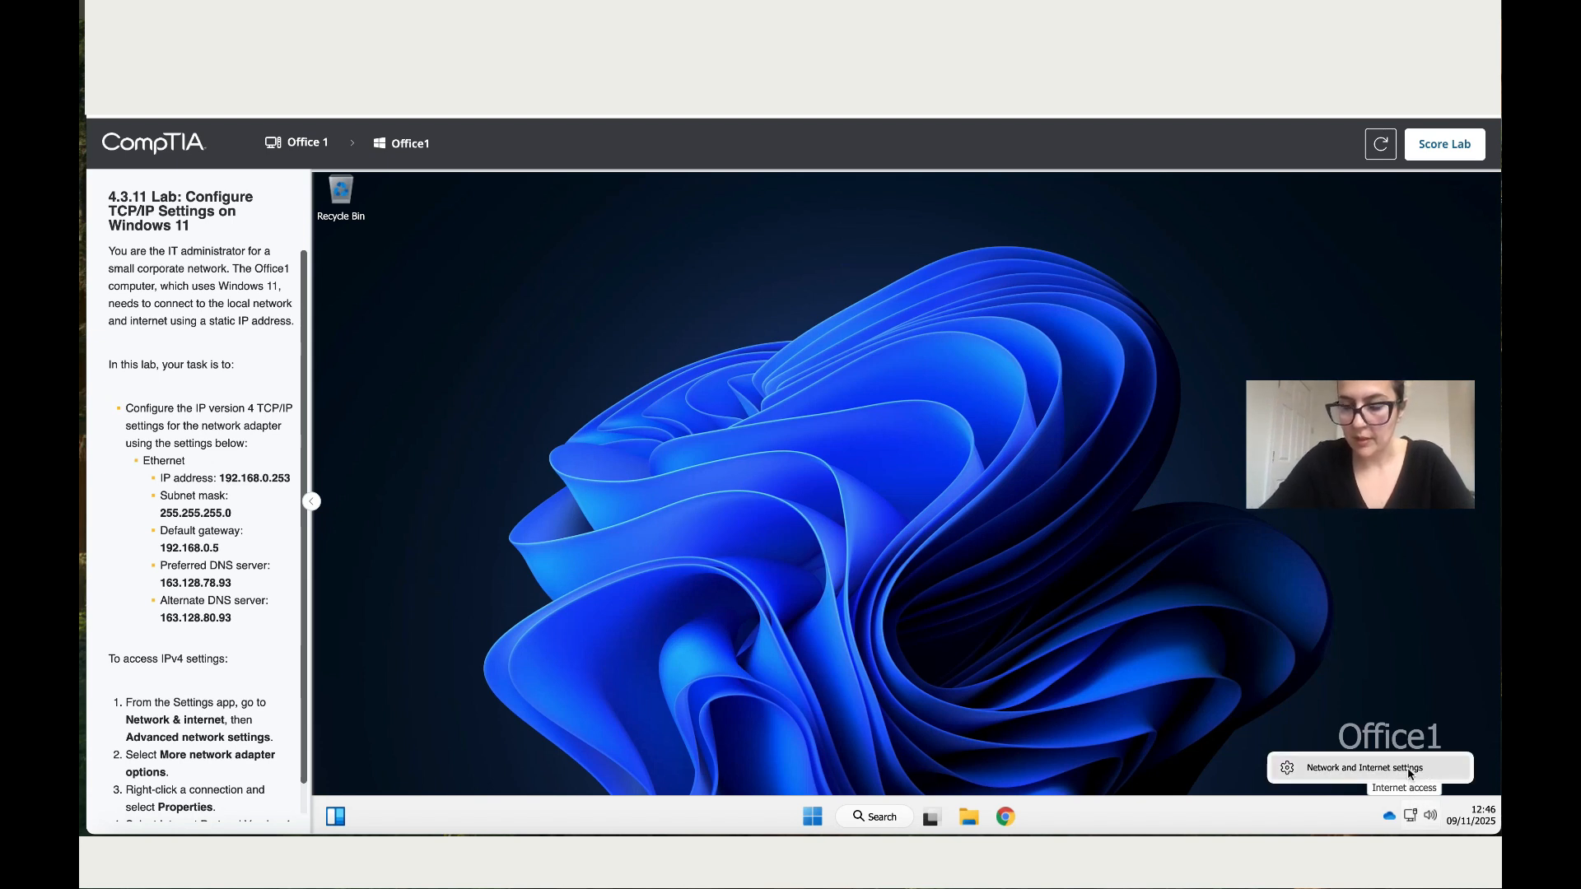
Open Network and Internet settings to reach the advanced network settings page.
{"action": "left_click", "coordinate": [1366, 767]}
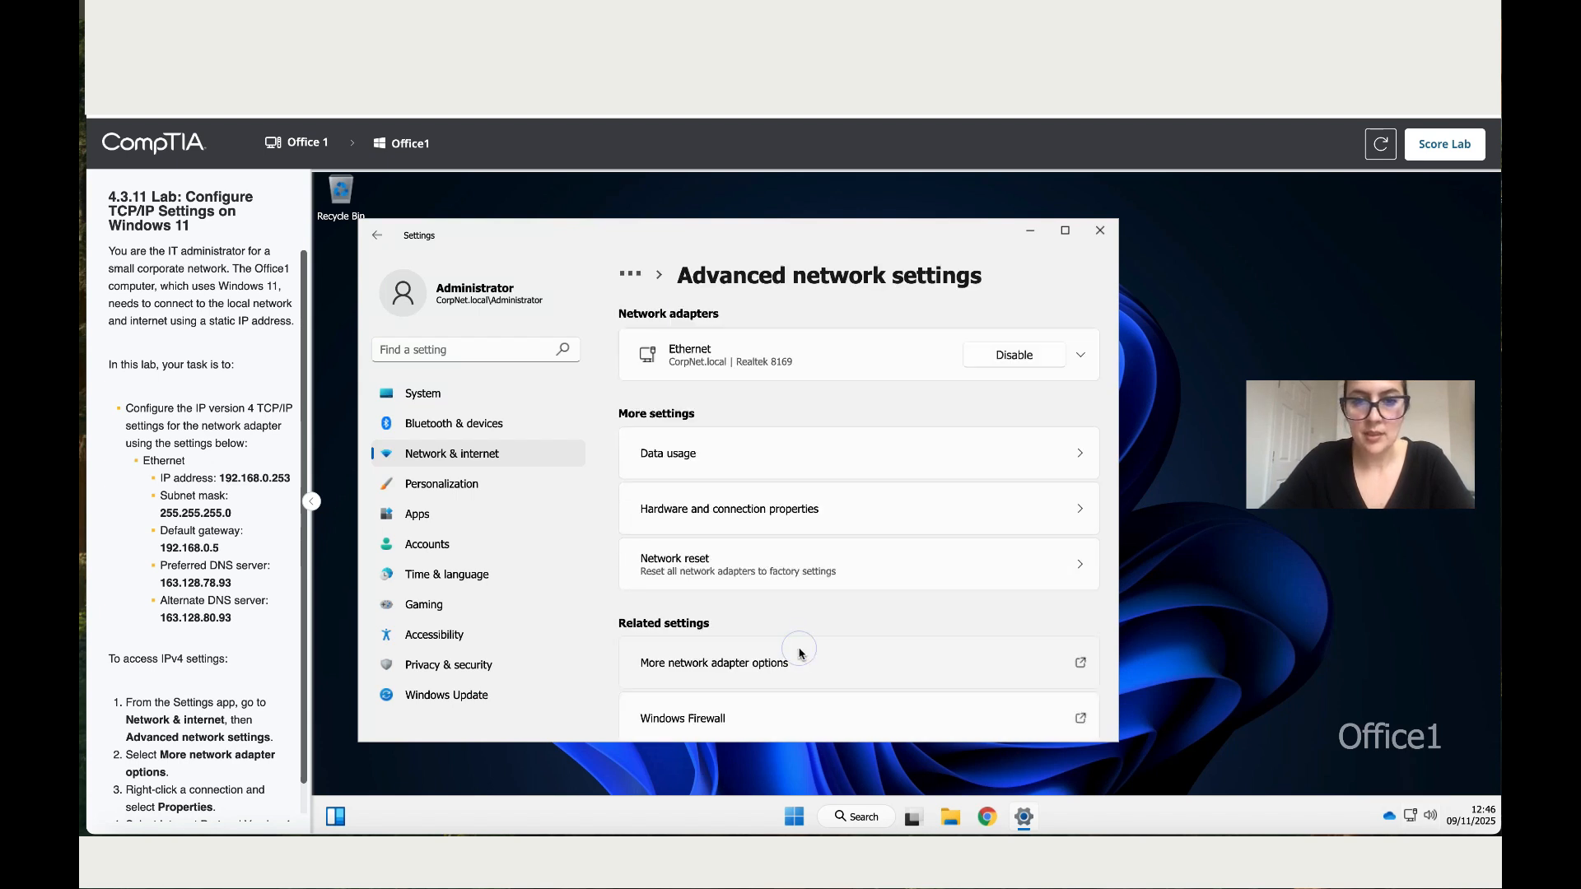
{"action": "mouse_move", "coordinate": [733, 674]}
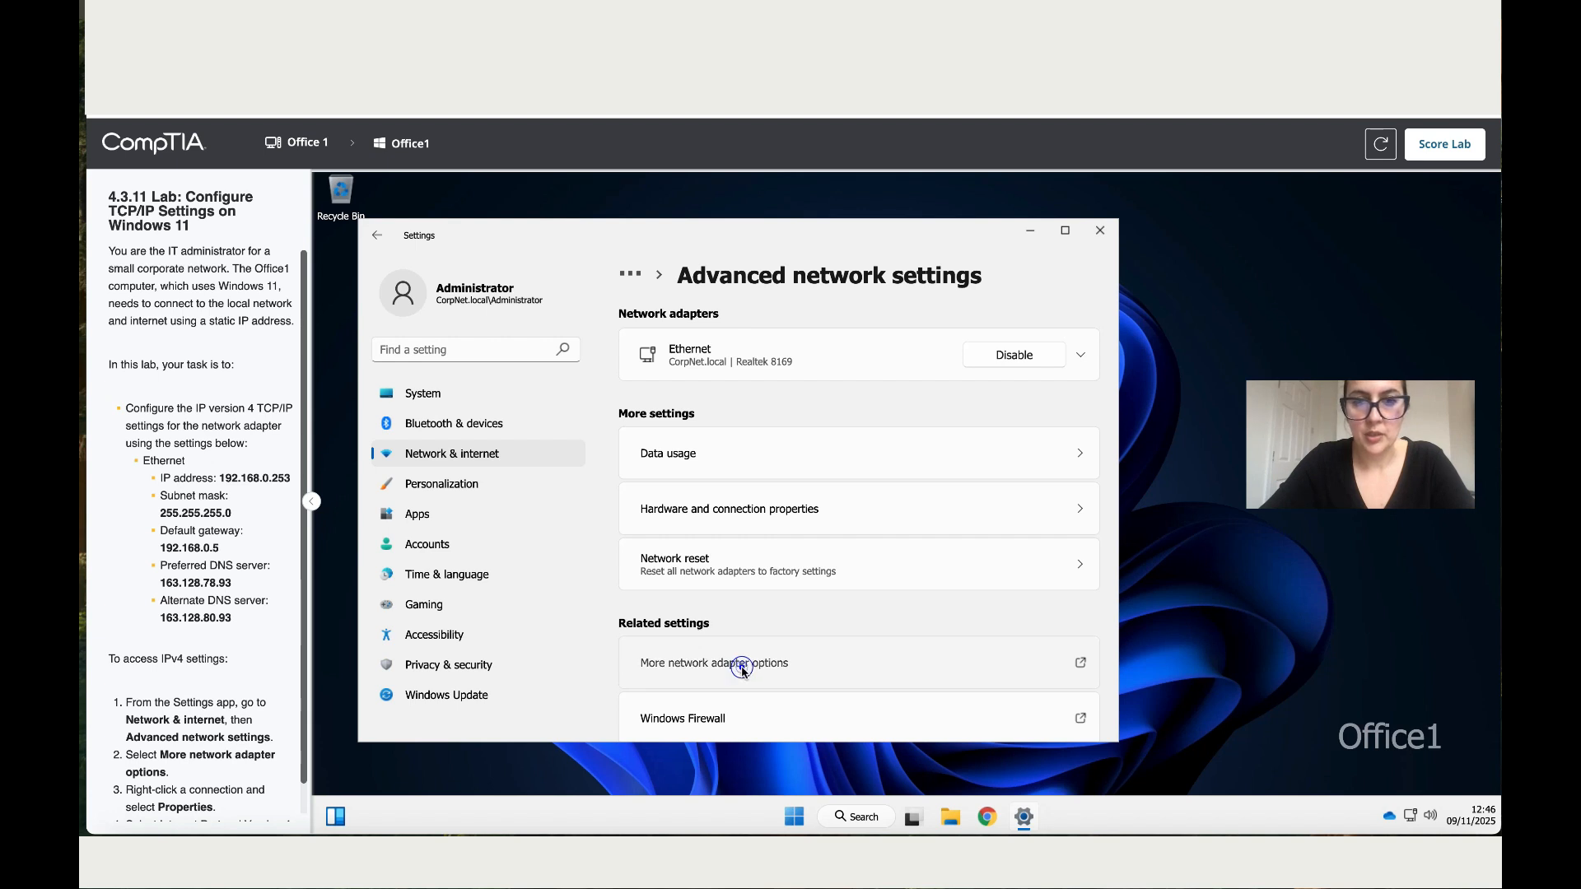
Open the Ethernet connection's properties from the network adapter connections list.
{"action": "left_click", "coordinate": [714, 662]}
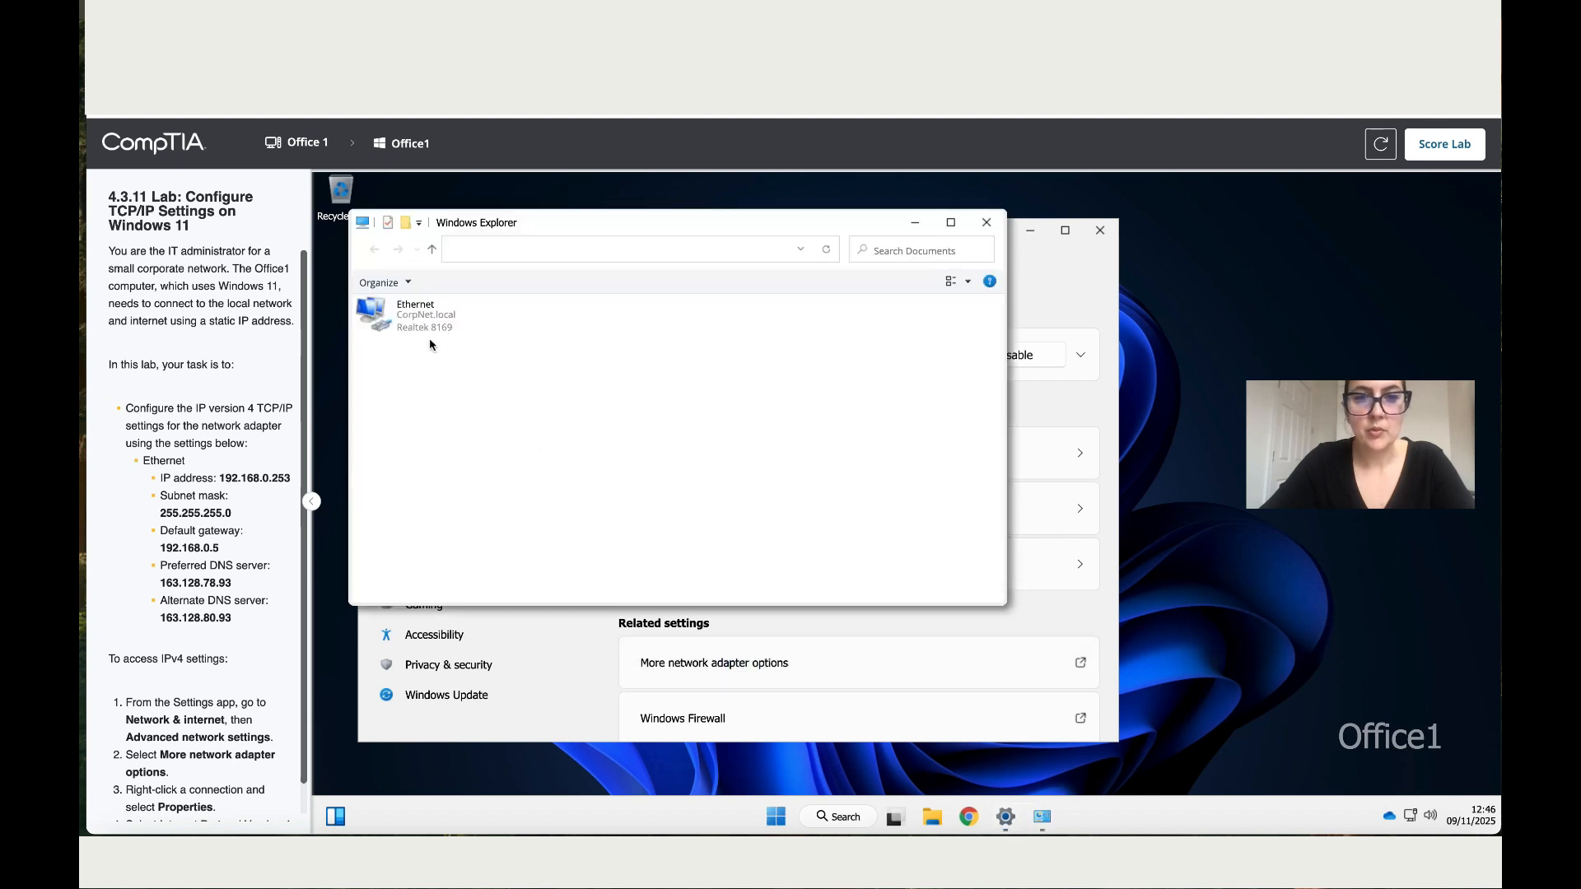
{"action": "left_click", "coordinate": [423, 315]}
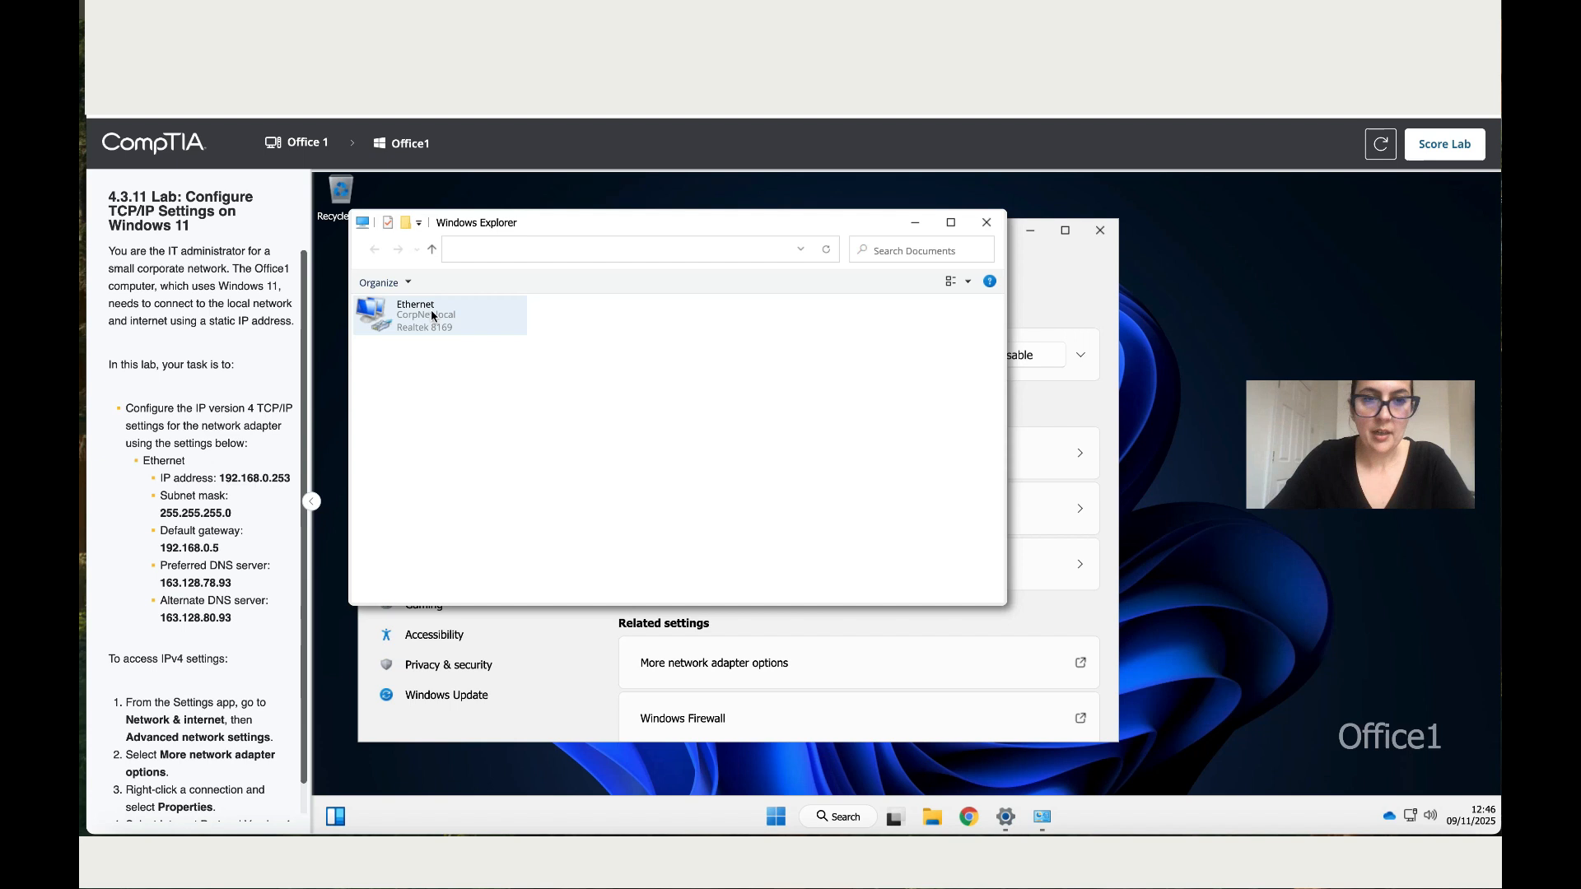
{"action": "left_click", "coordinate": [439, 315]}
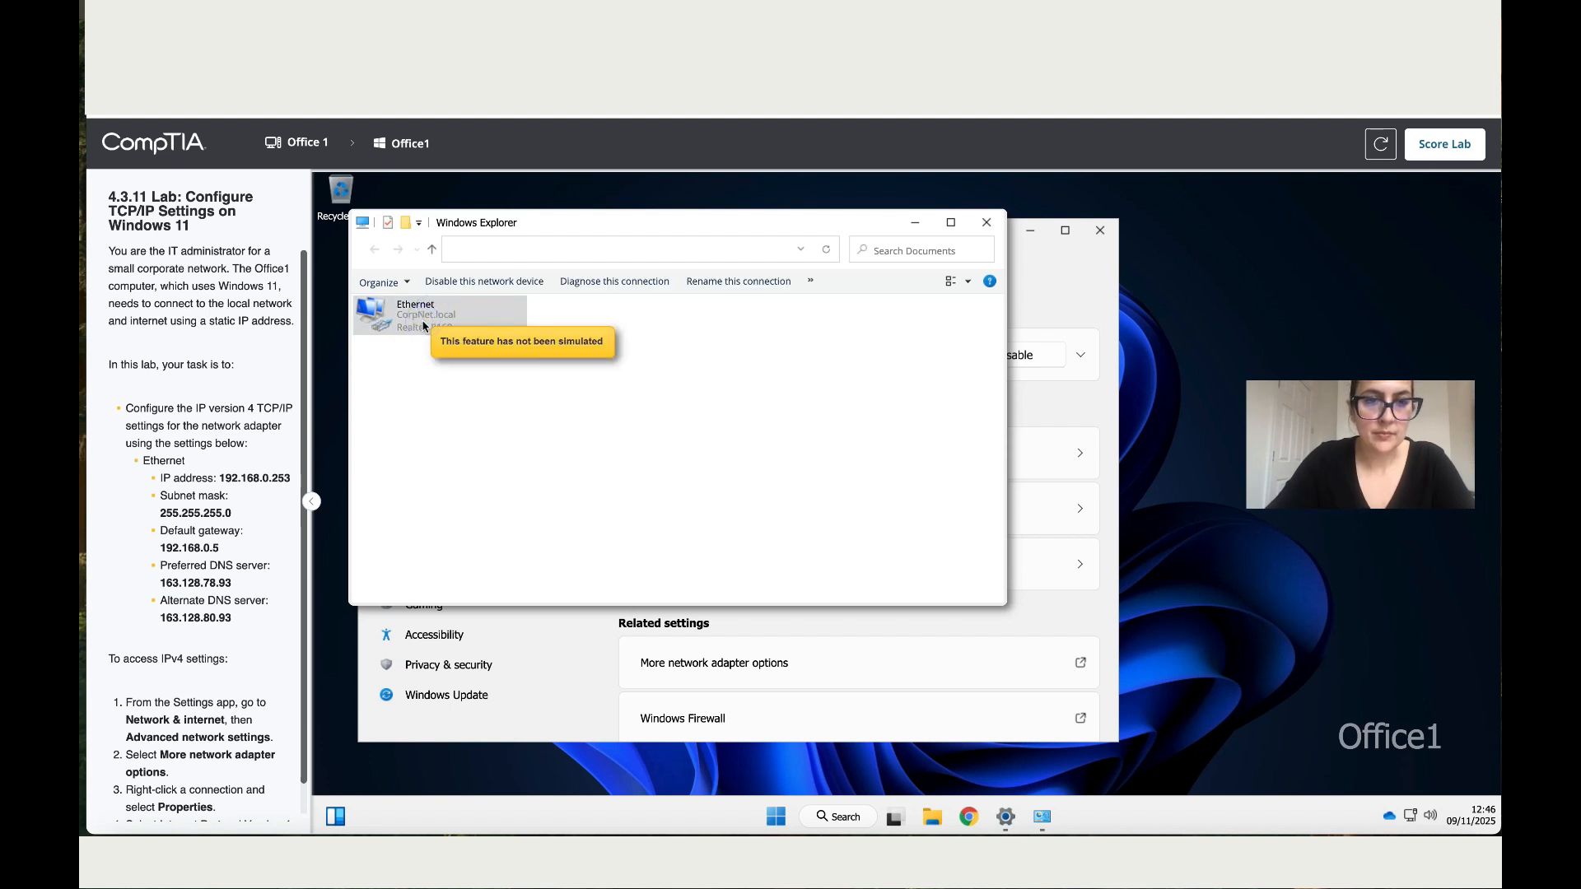
{"action": "right_click", "coordinate": [413, 313]}
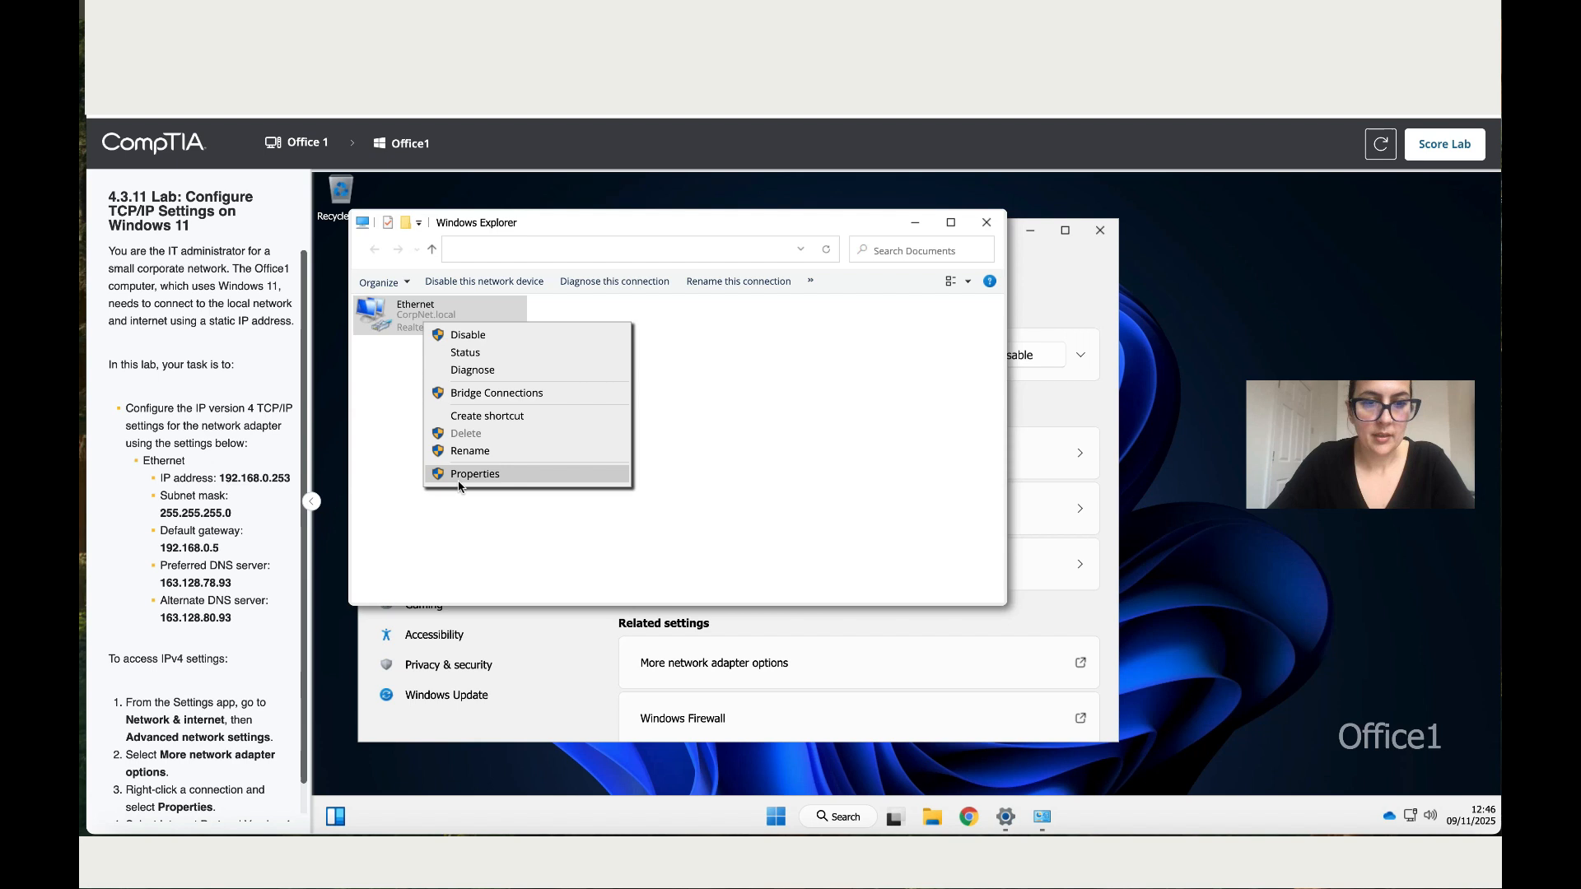
{"action": "left_click", "coordinate": [475, 475]}
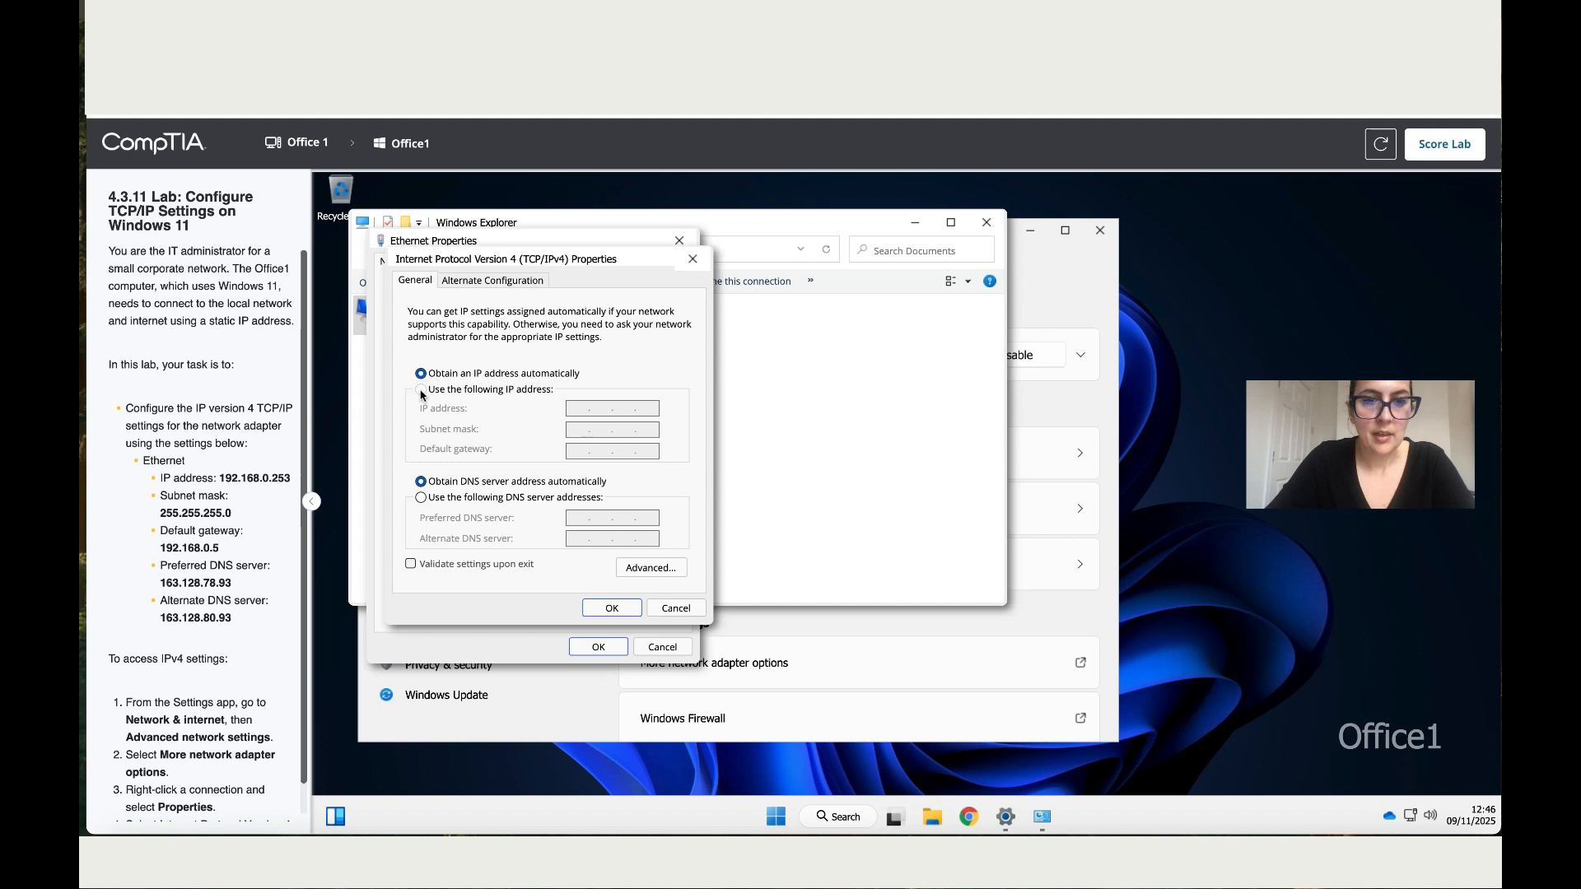
Switch to manual addressing with IP 192.168.0.253 and subnet mask 255.255.255.0.
{"action": "left_click", "coordinate": [421, 389]}
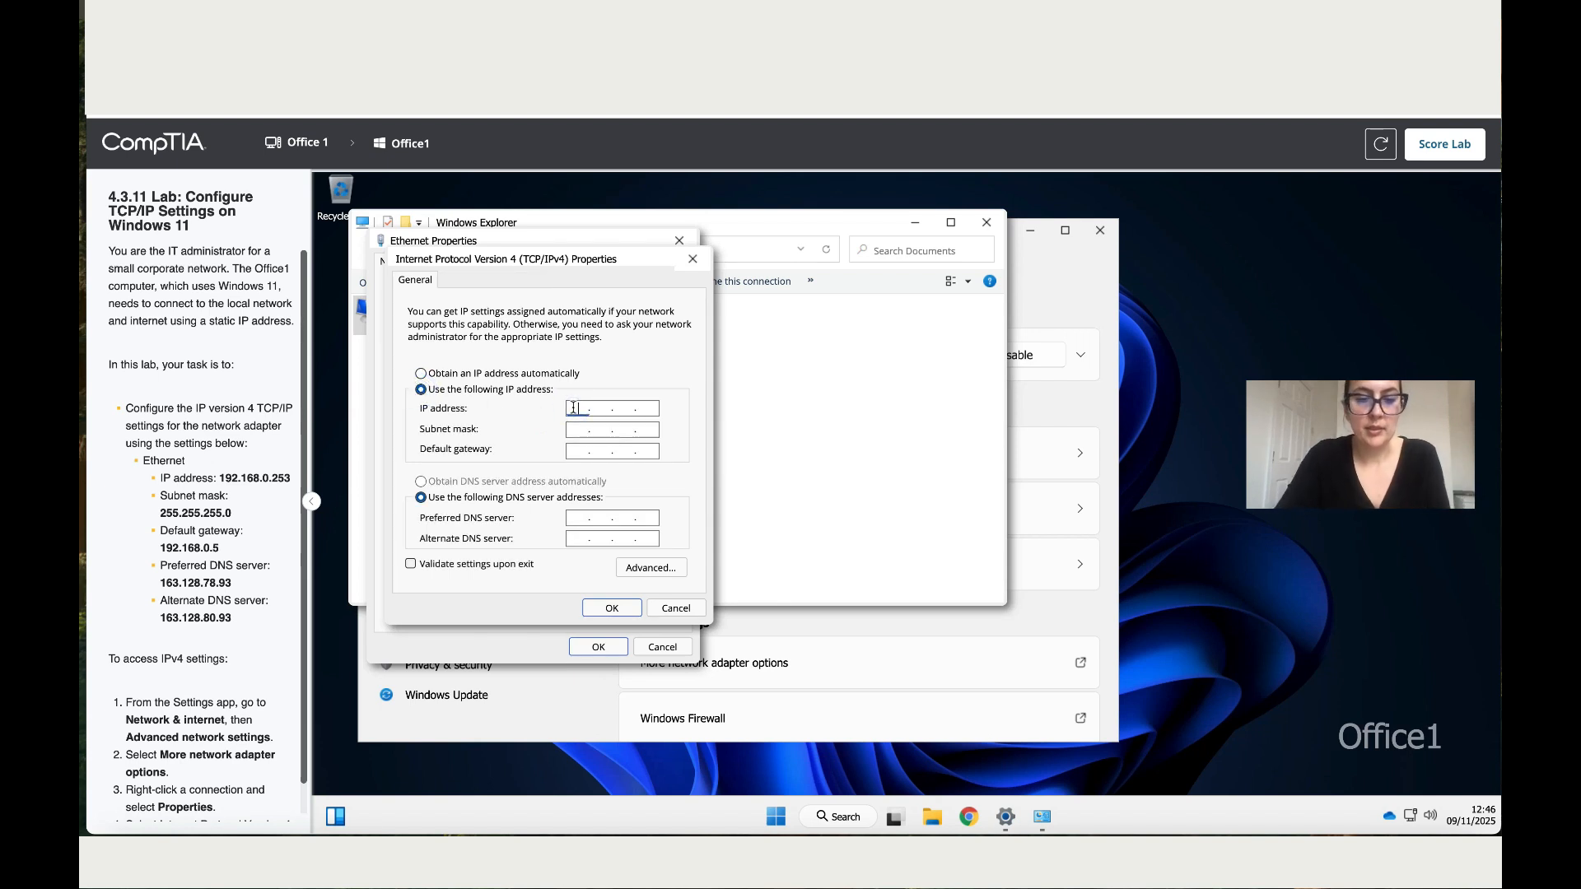
{"action": "type", "text": "19 . . ."}
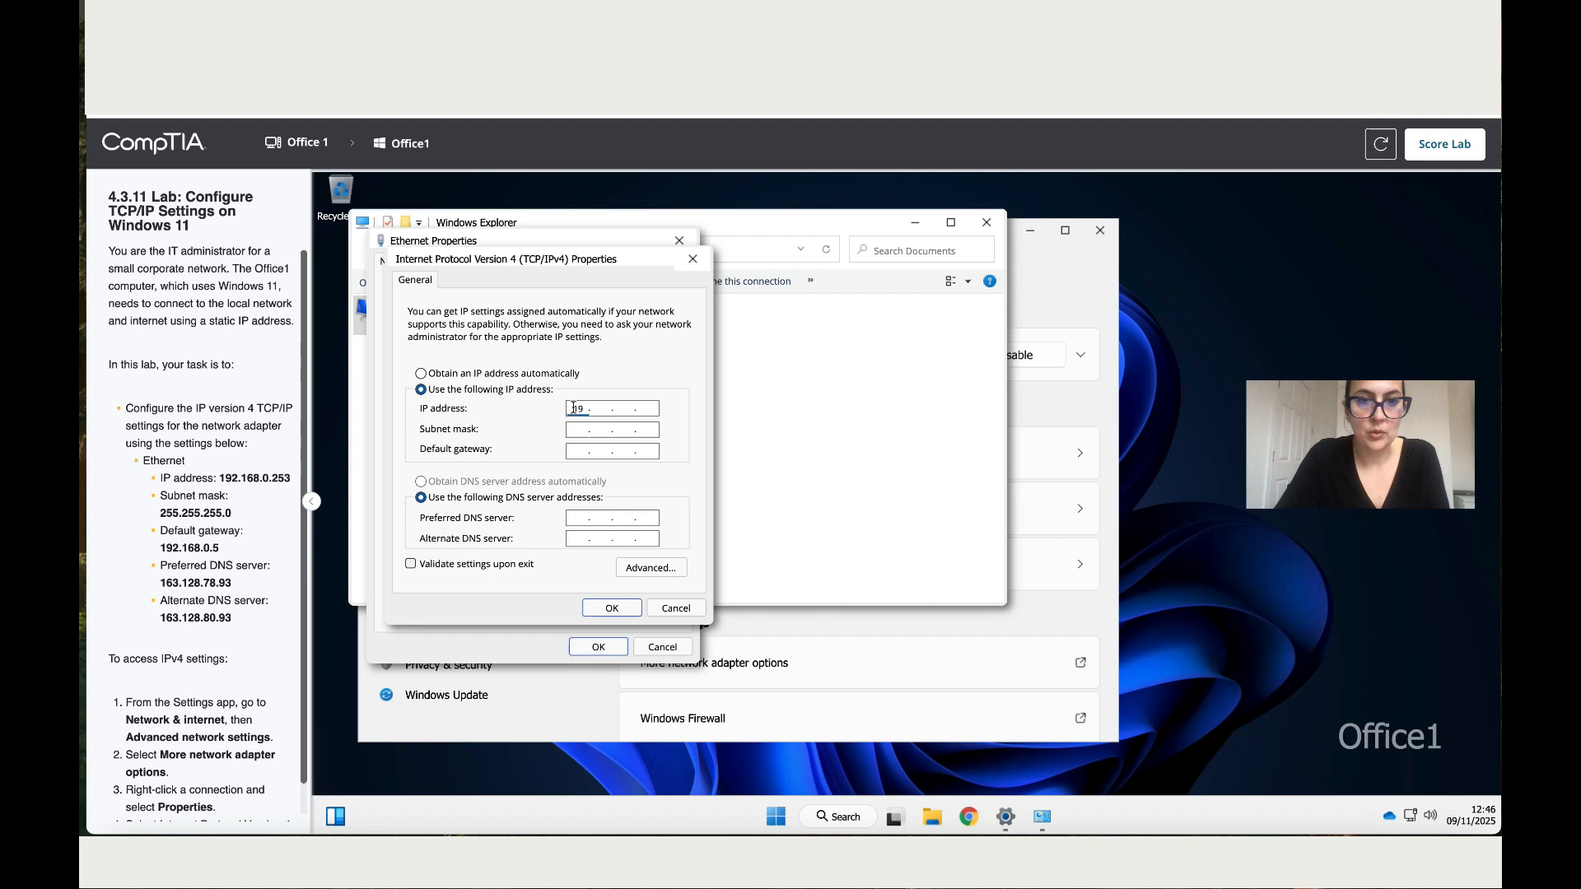
{"action": "type", "text": "192"}
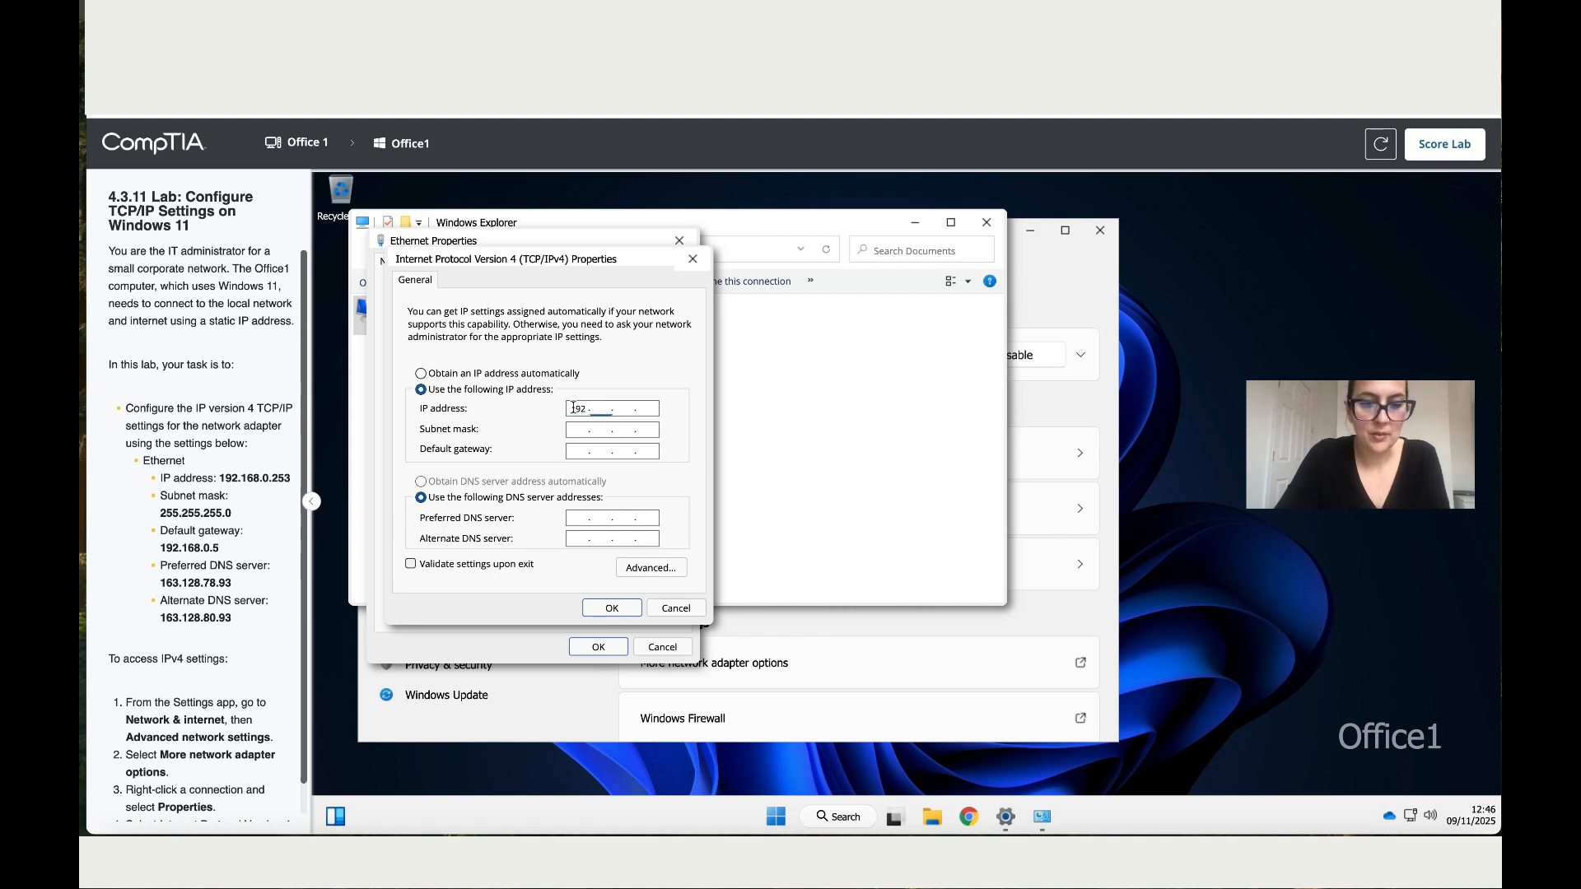
{"action": "type", "text": "168"}
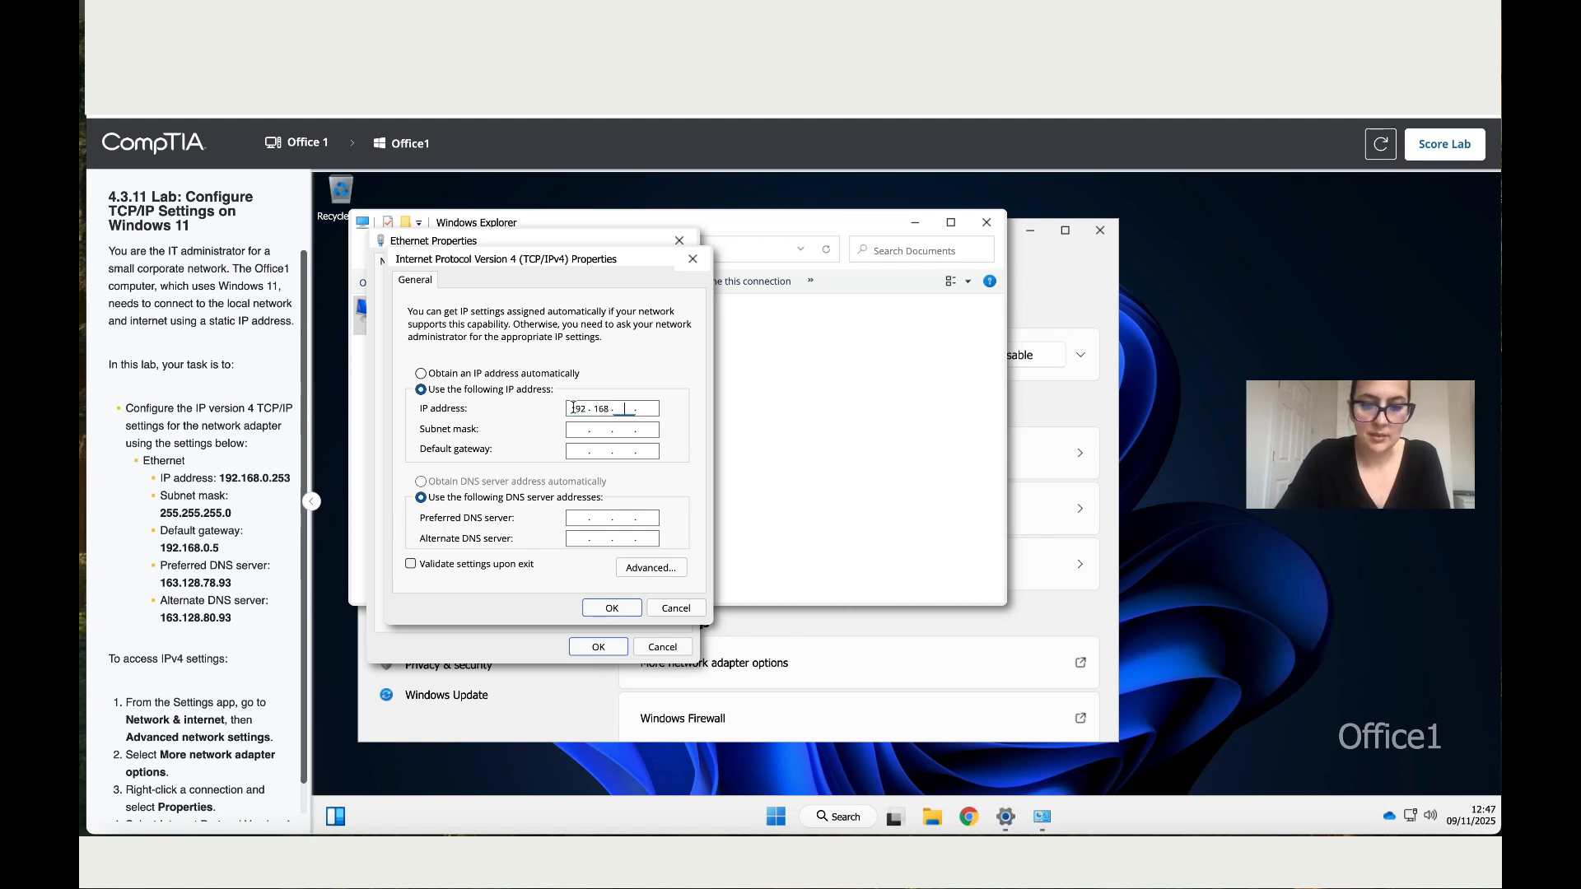
{"action": "type", "text": "02"}
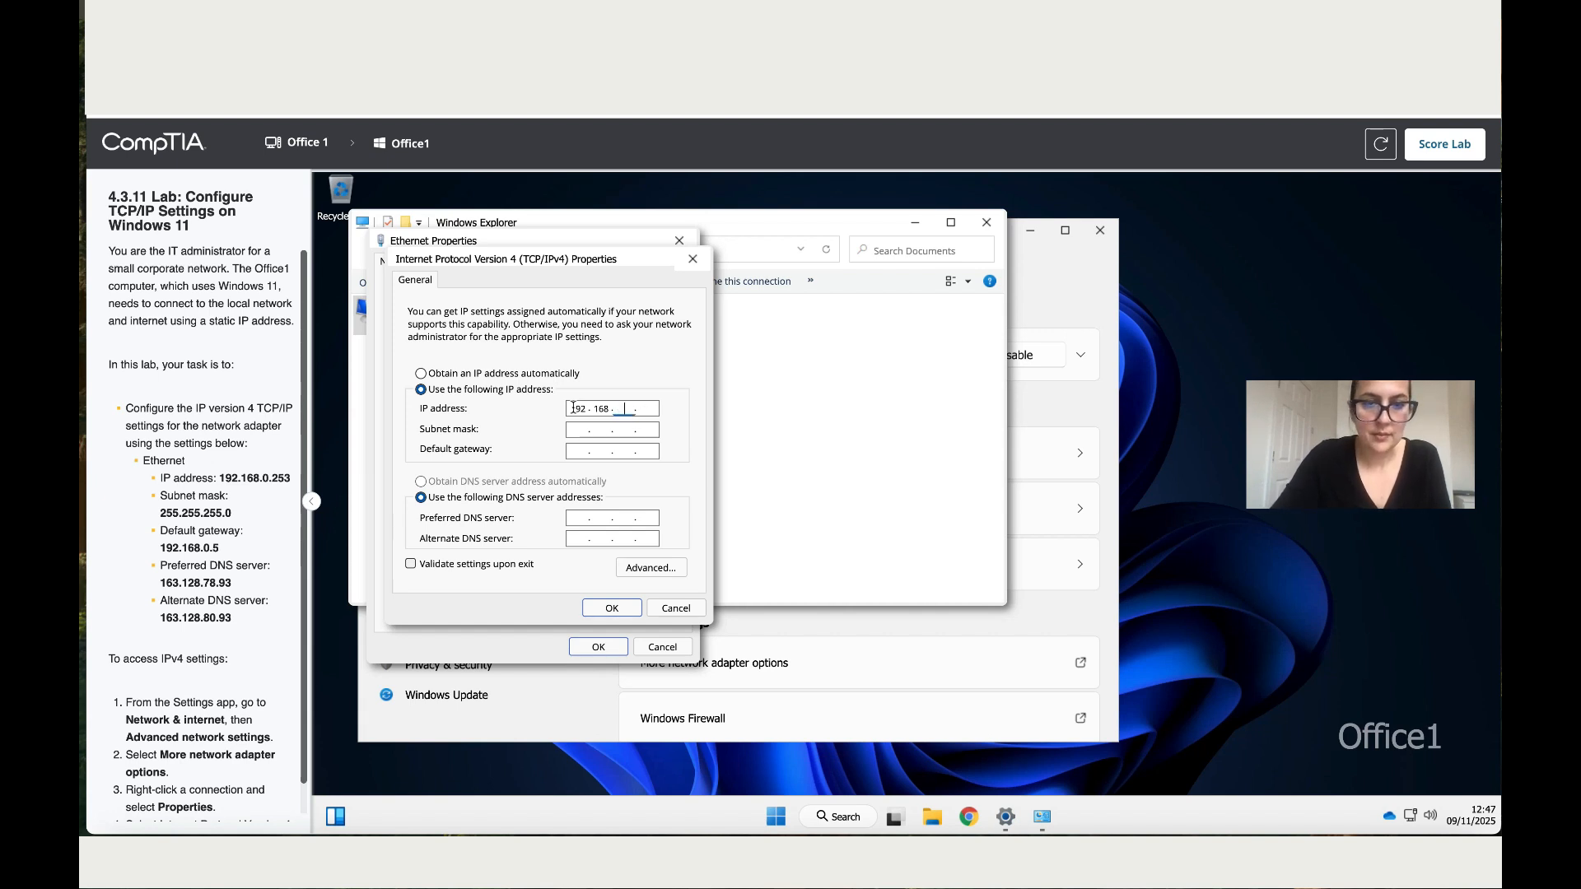
{"action": "type", "text": "0"}
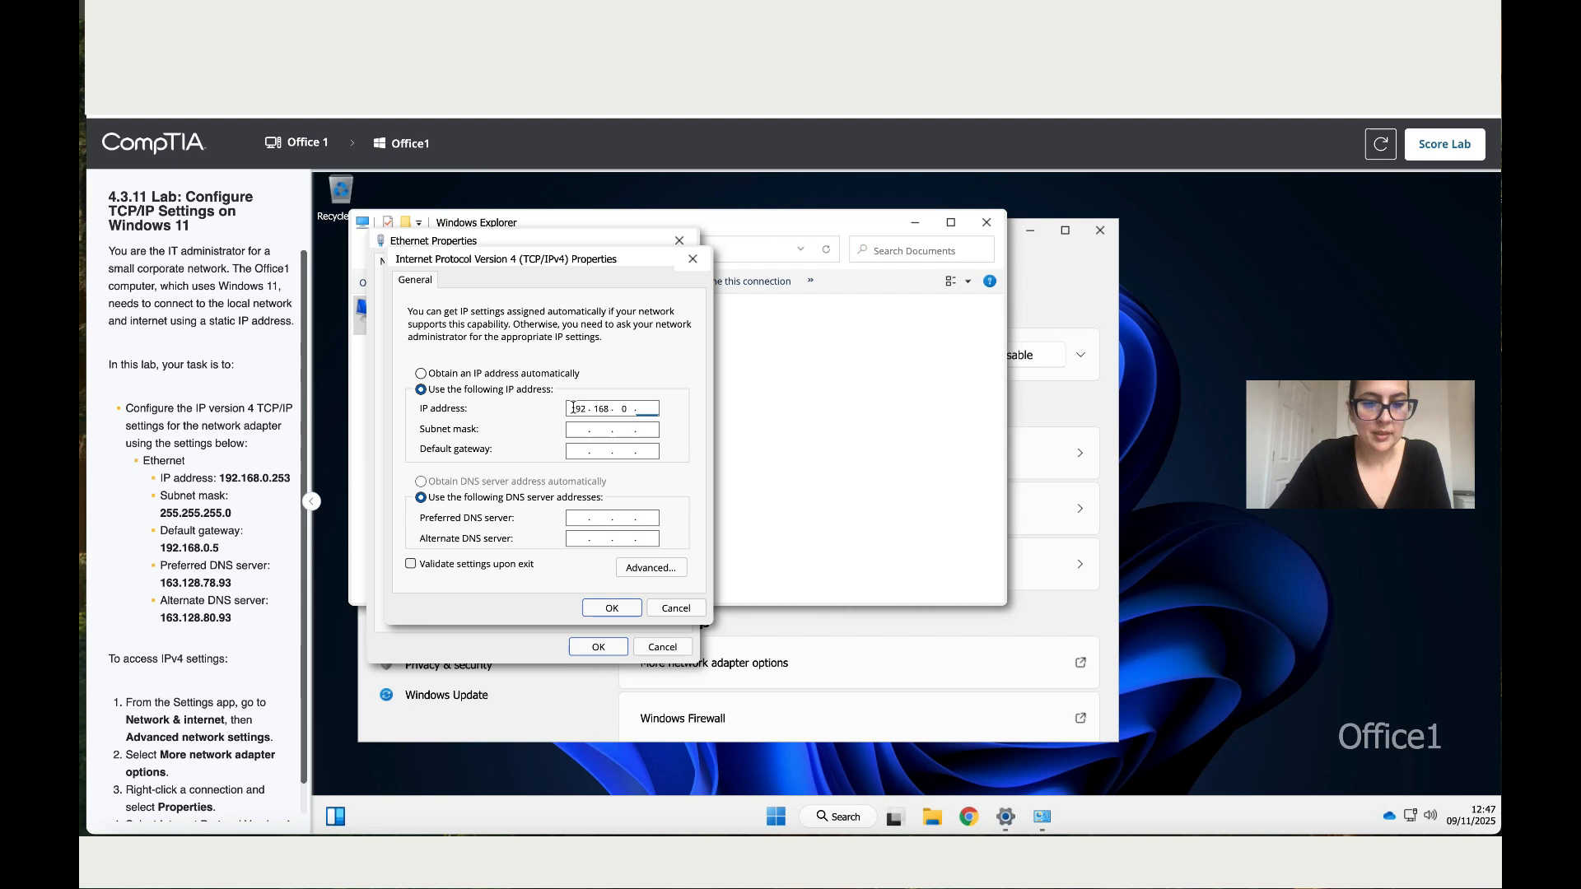
{"action": "type", "text": "253"}
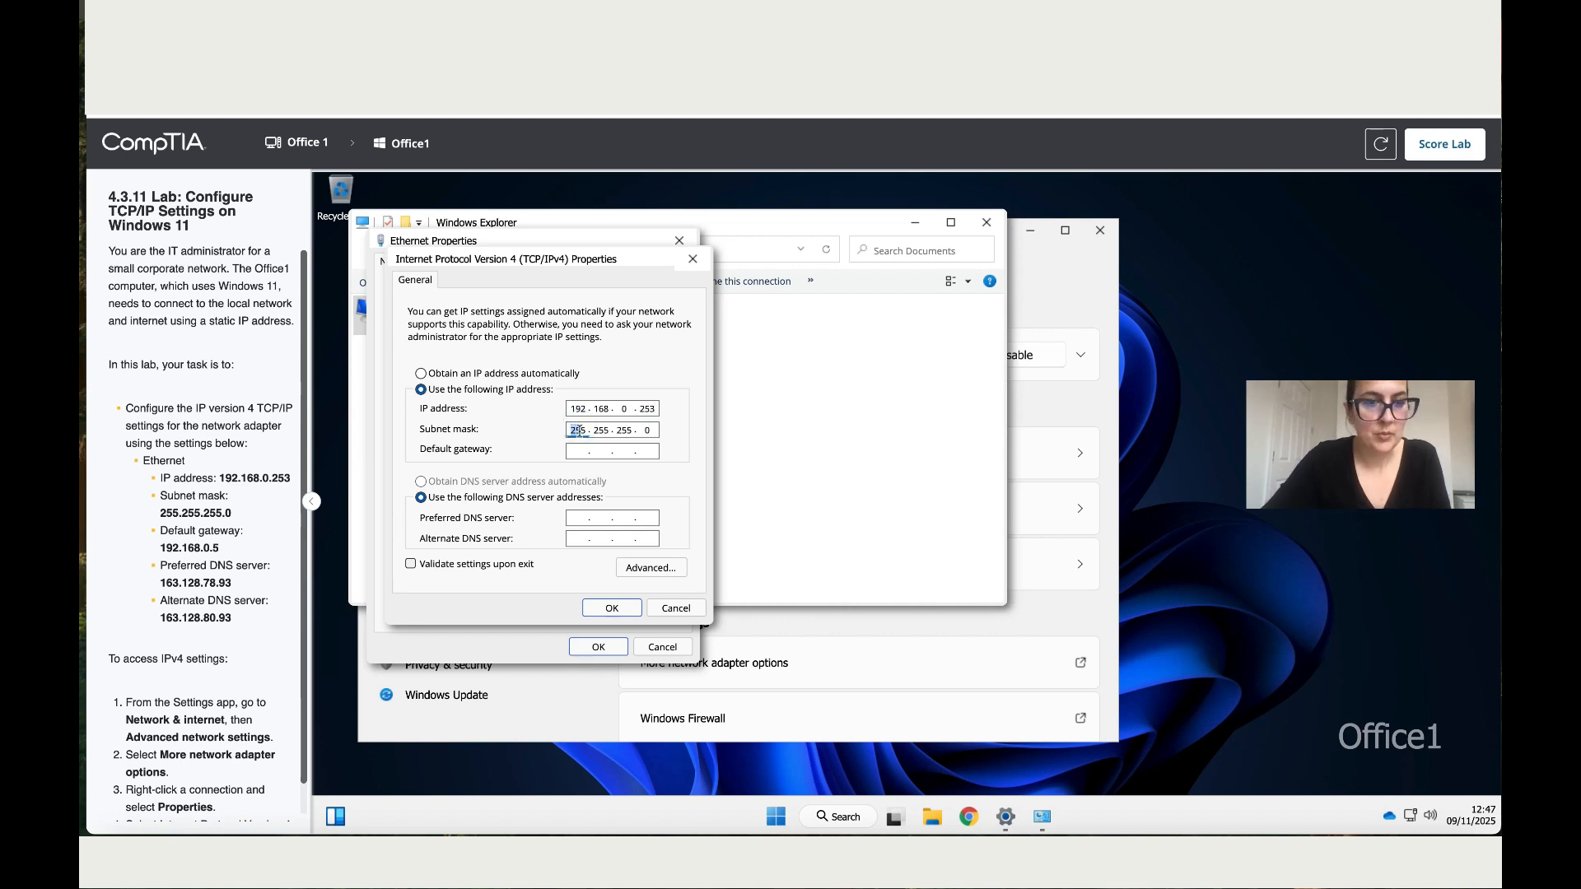
{"action": "left_click", "coordinate": [611, 449]}
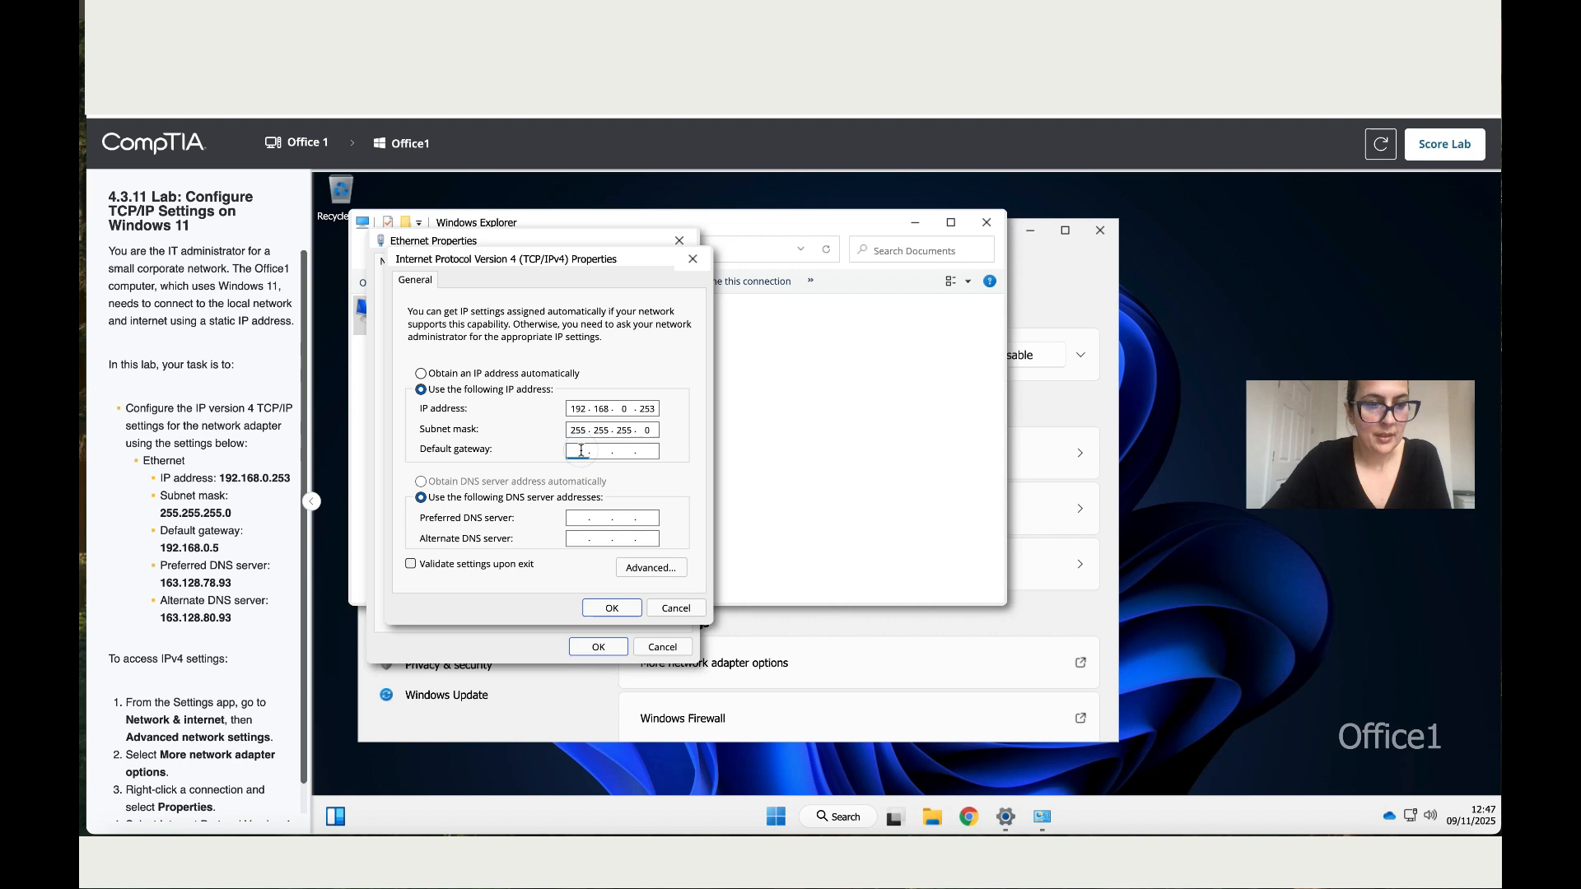
Enter 192.168.0.5 in the Default gateway field.
{"action": "type", "text": "192 . . ."}
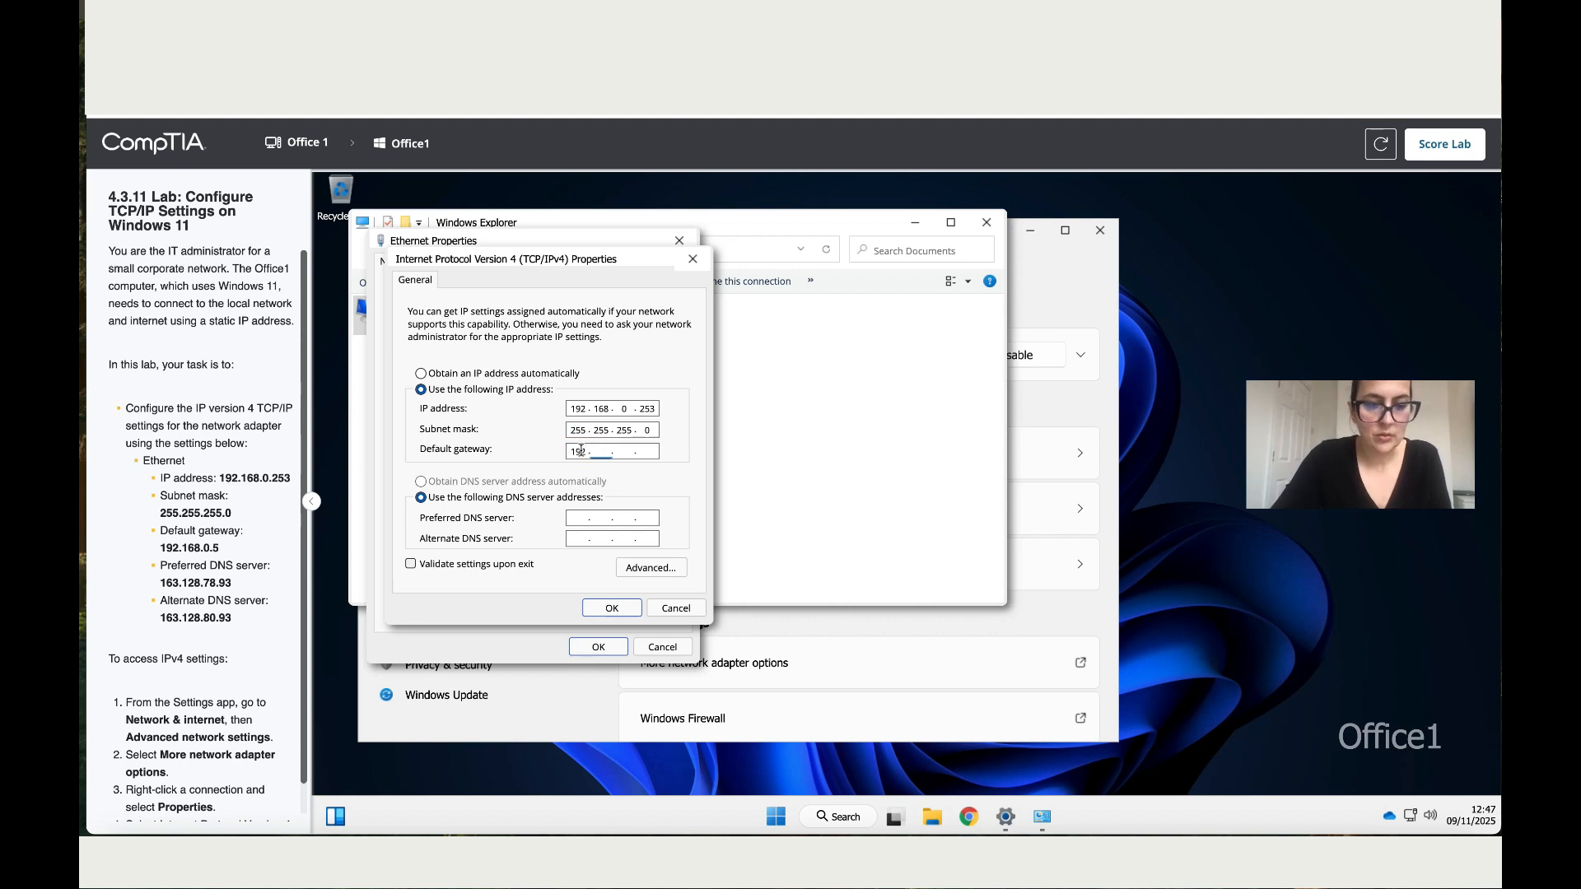
{"action": "type", "text": "168"}
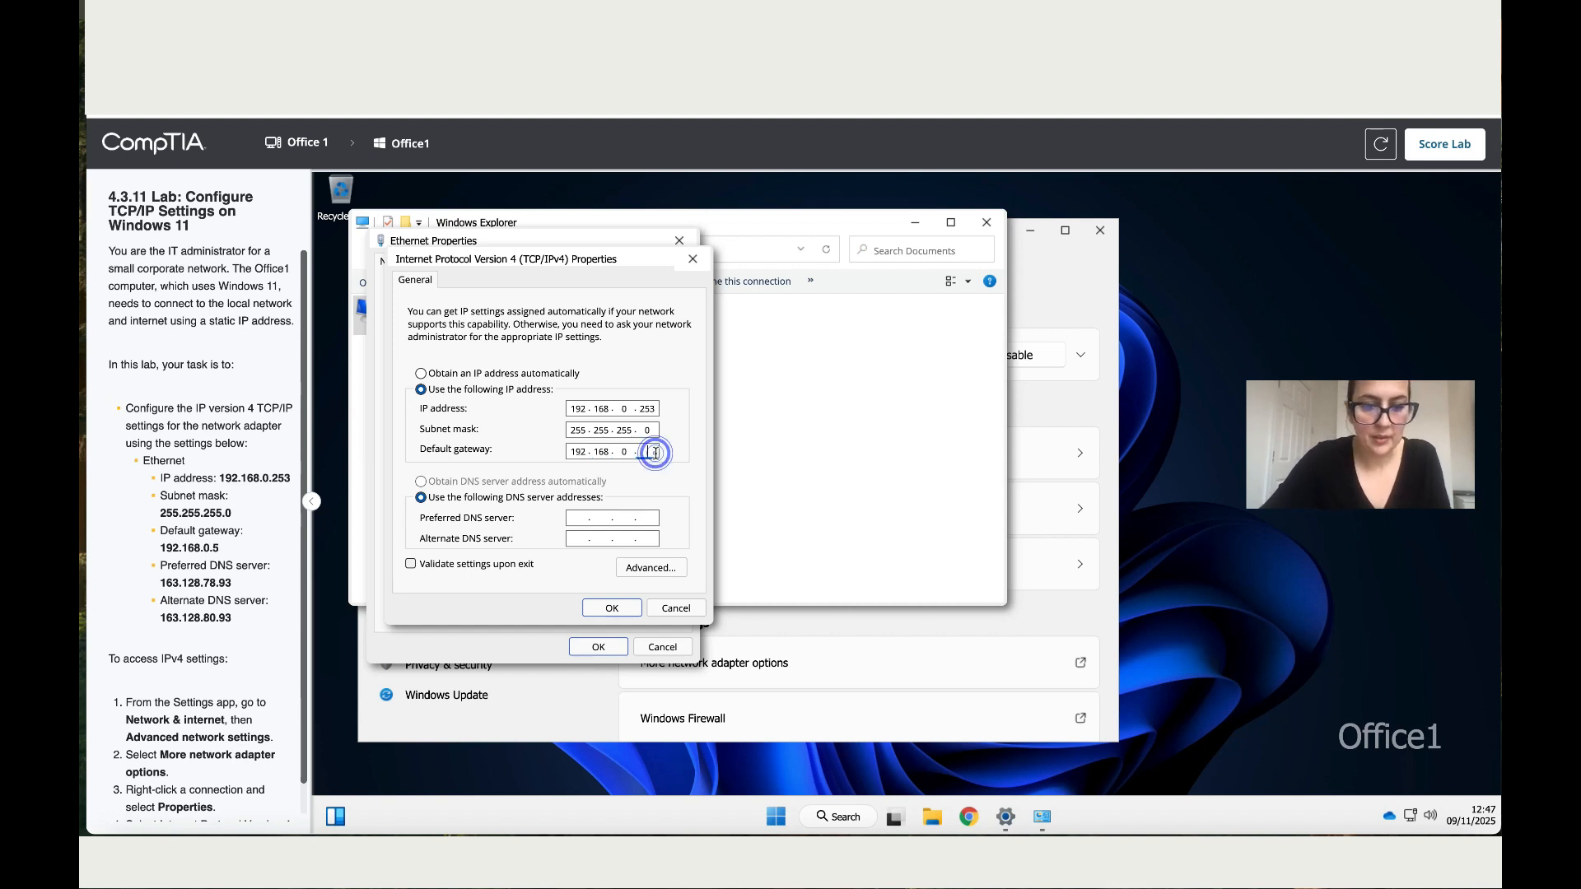
{"action": "type", "text": "5"}
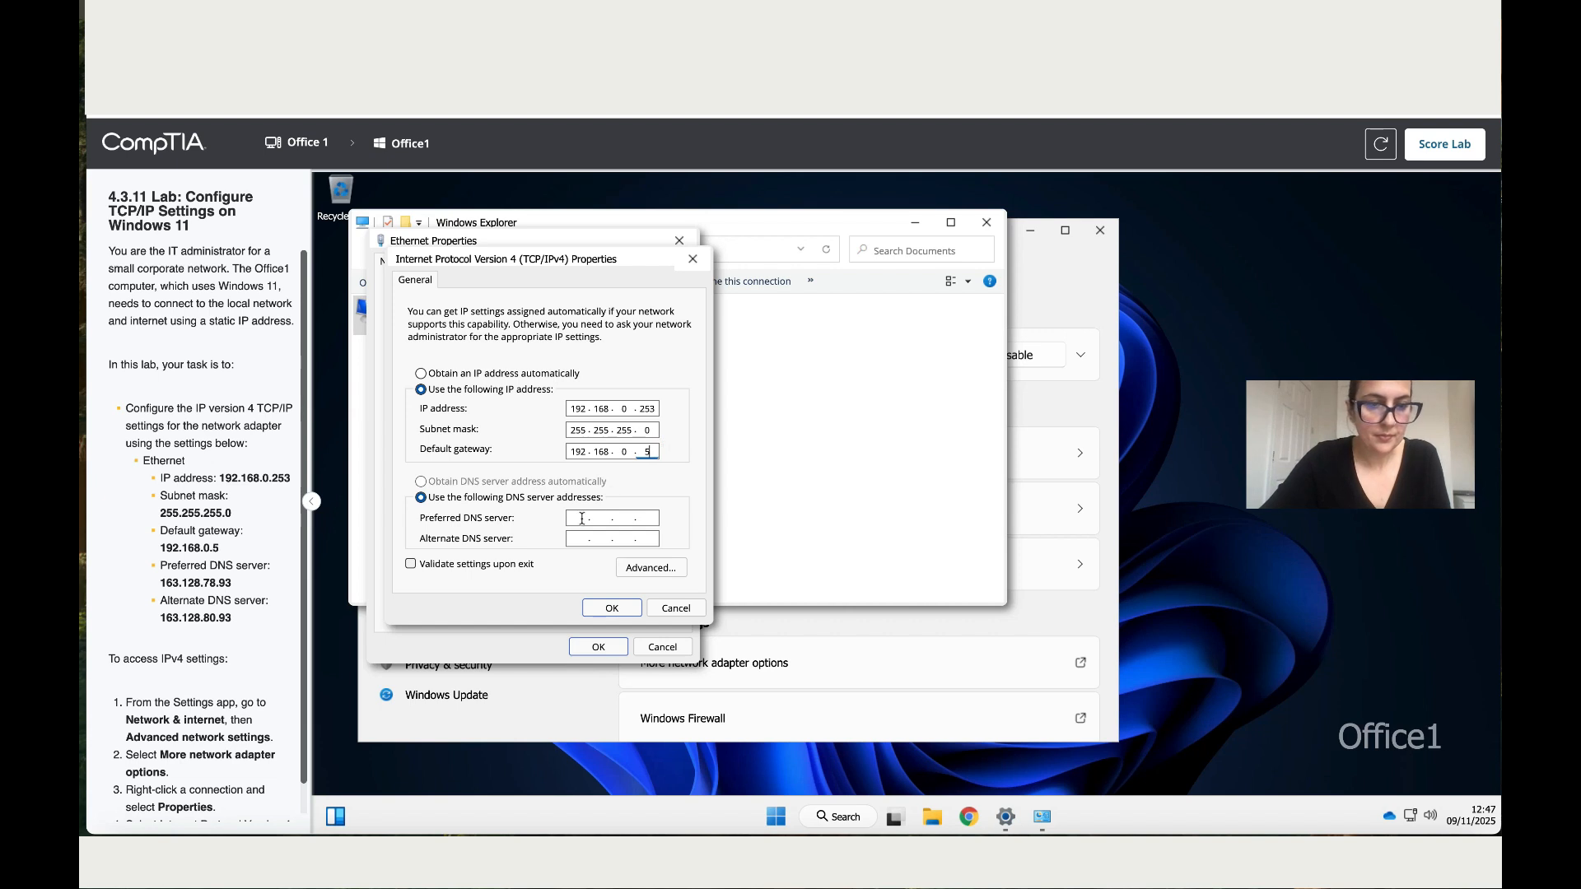
Enter preferred DNS 163.128.78.93 and alternate DNS 163.128.80.93.
{"action": "type", "text": "1..."}
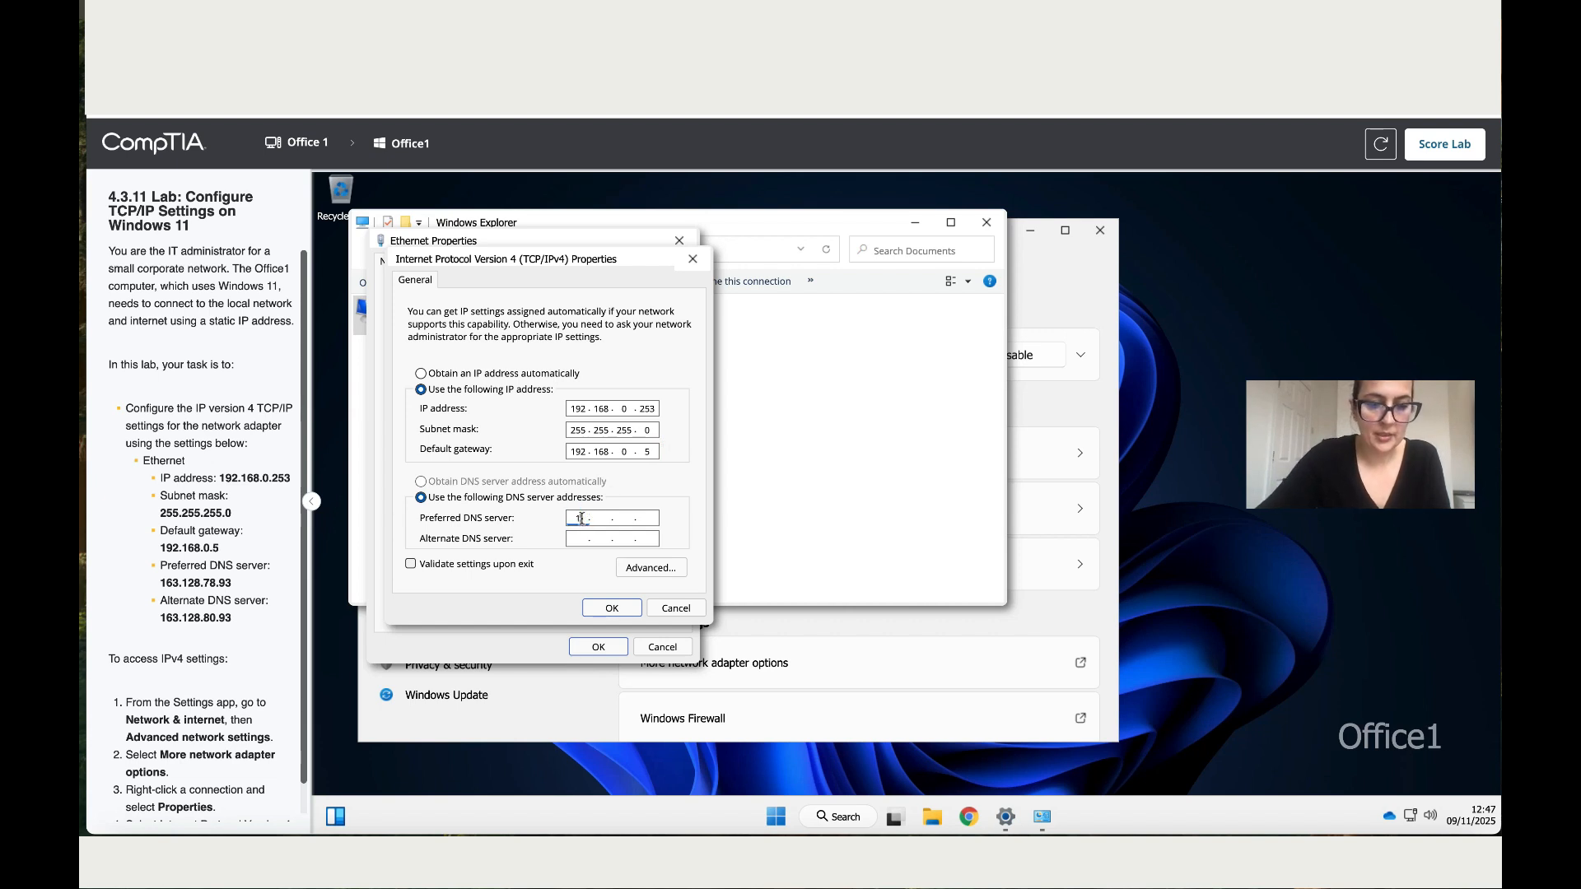
{"action": "type", "text": "163."}
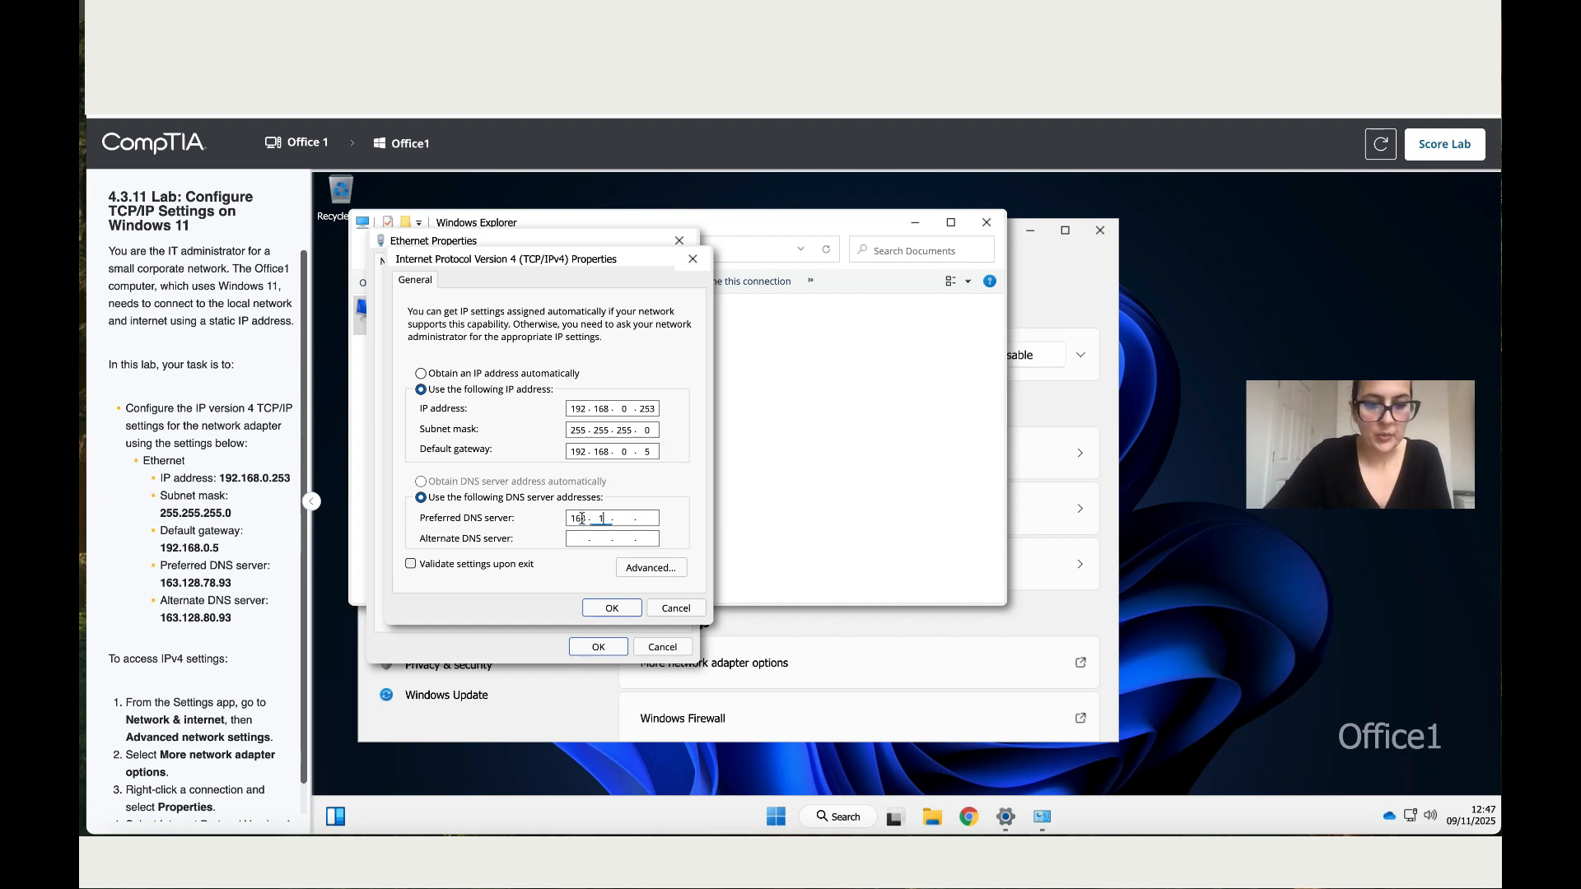
{"action": "type", "text": "128"}
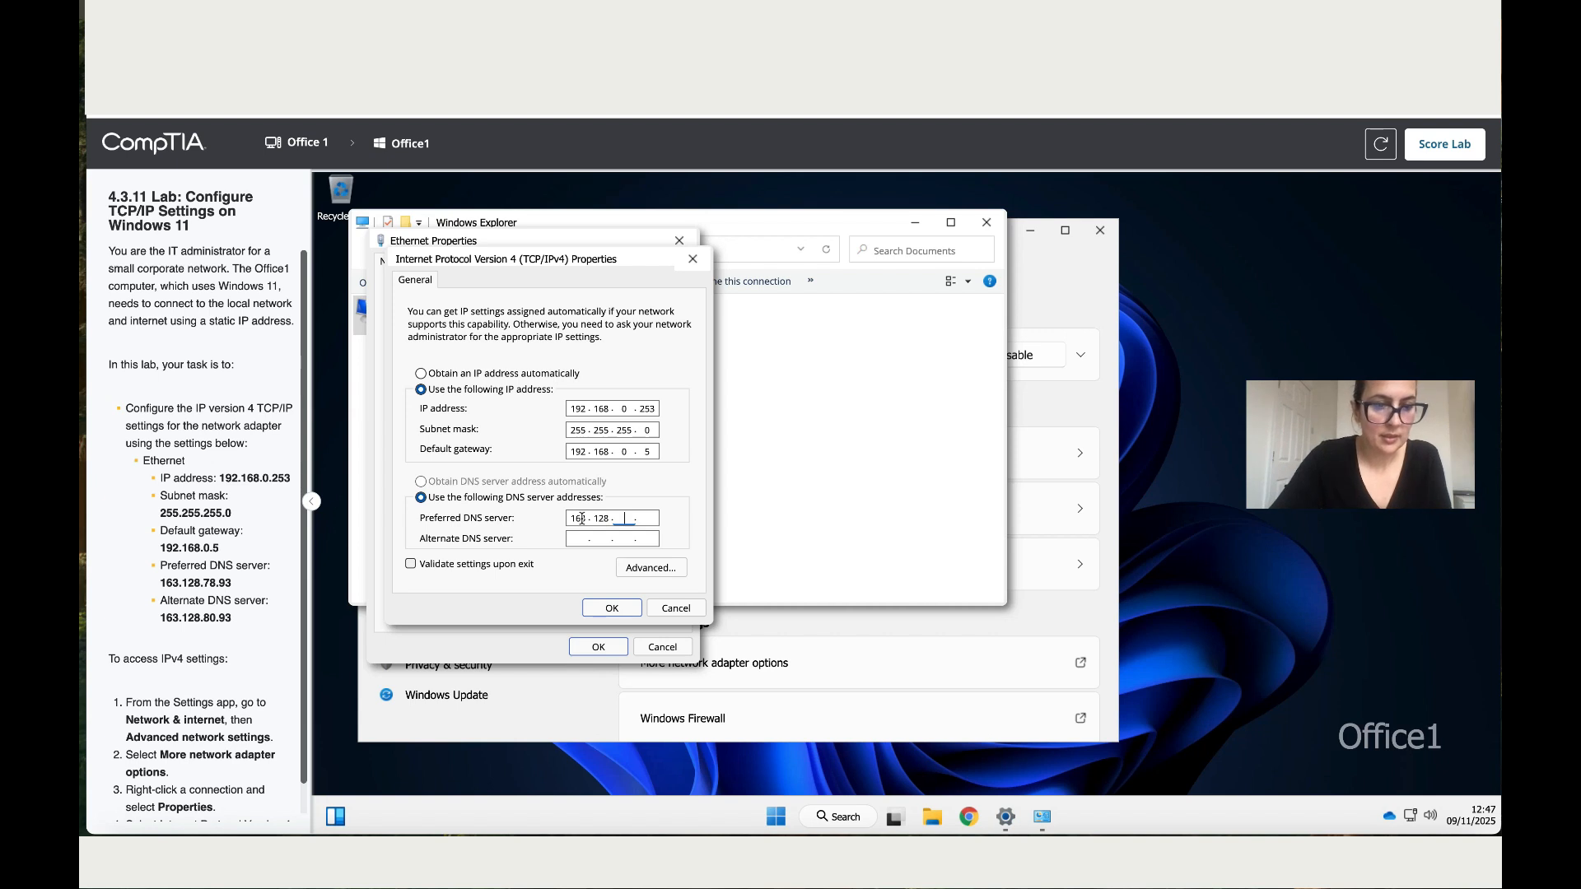
{"action": "type", "text": "78"}
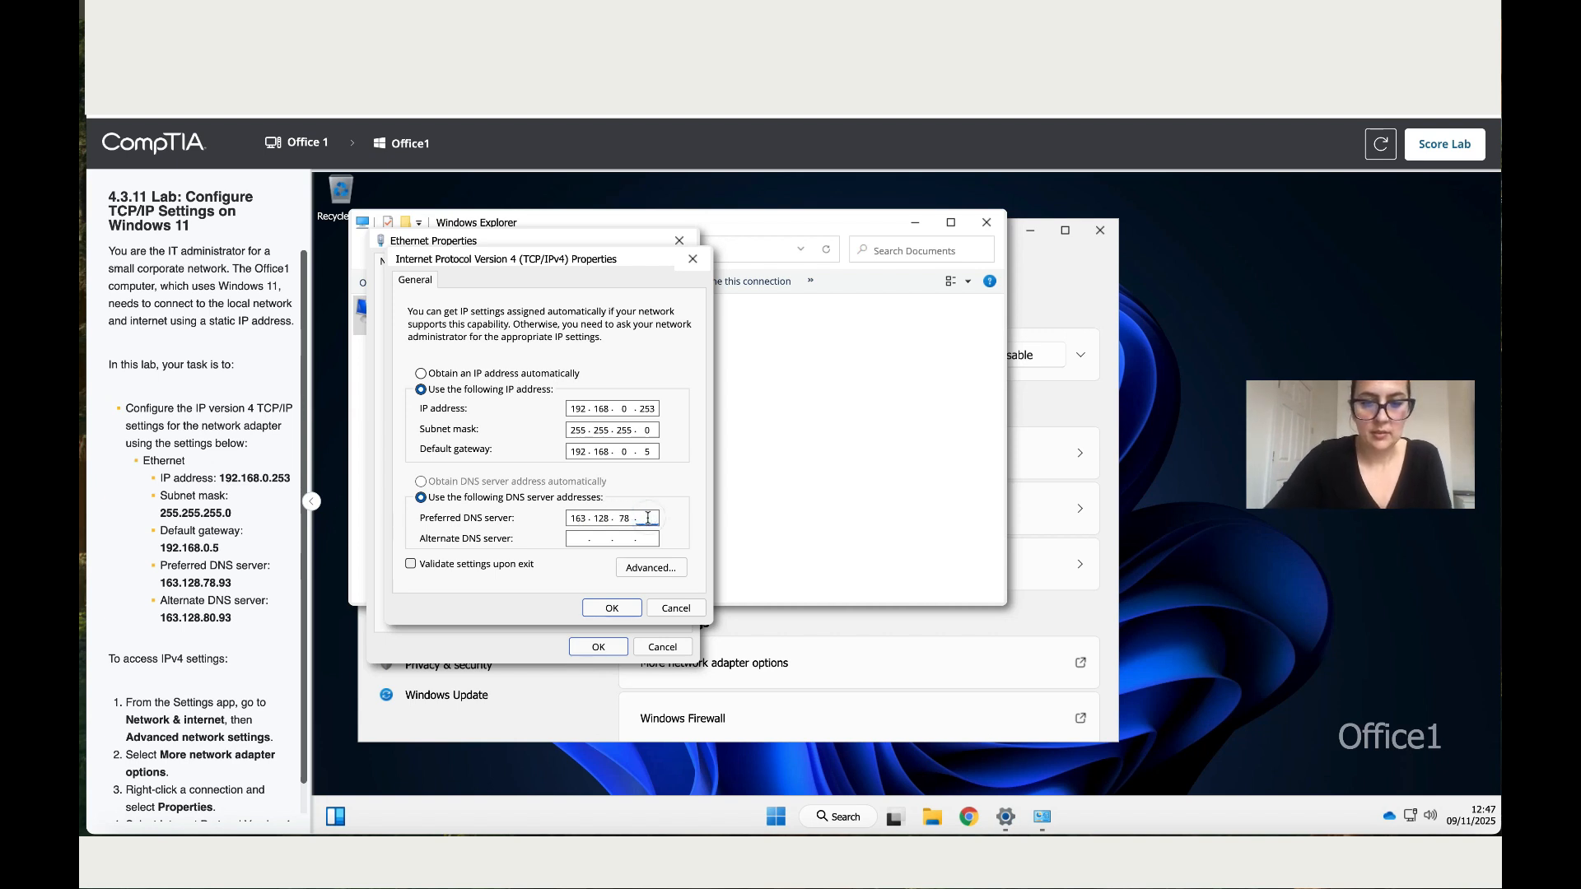
{"action": "type", "text": "93"}
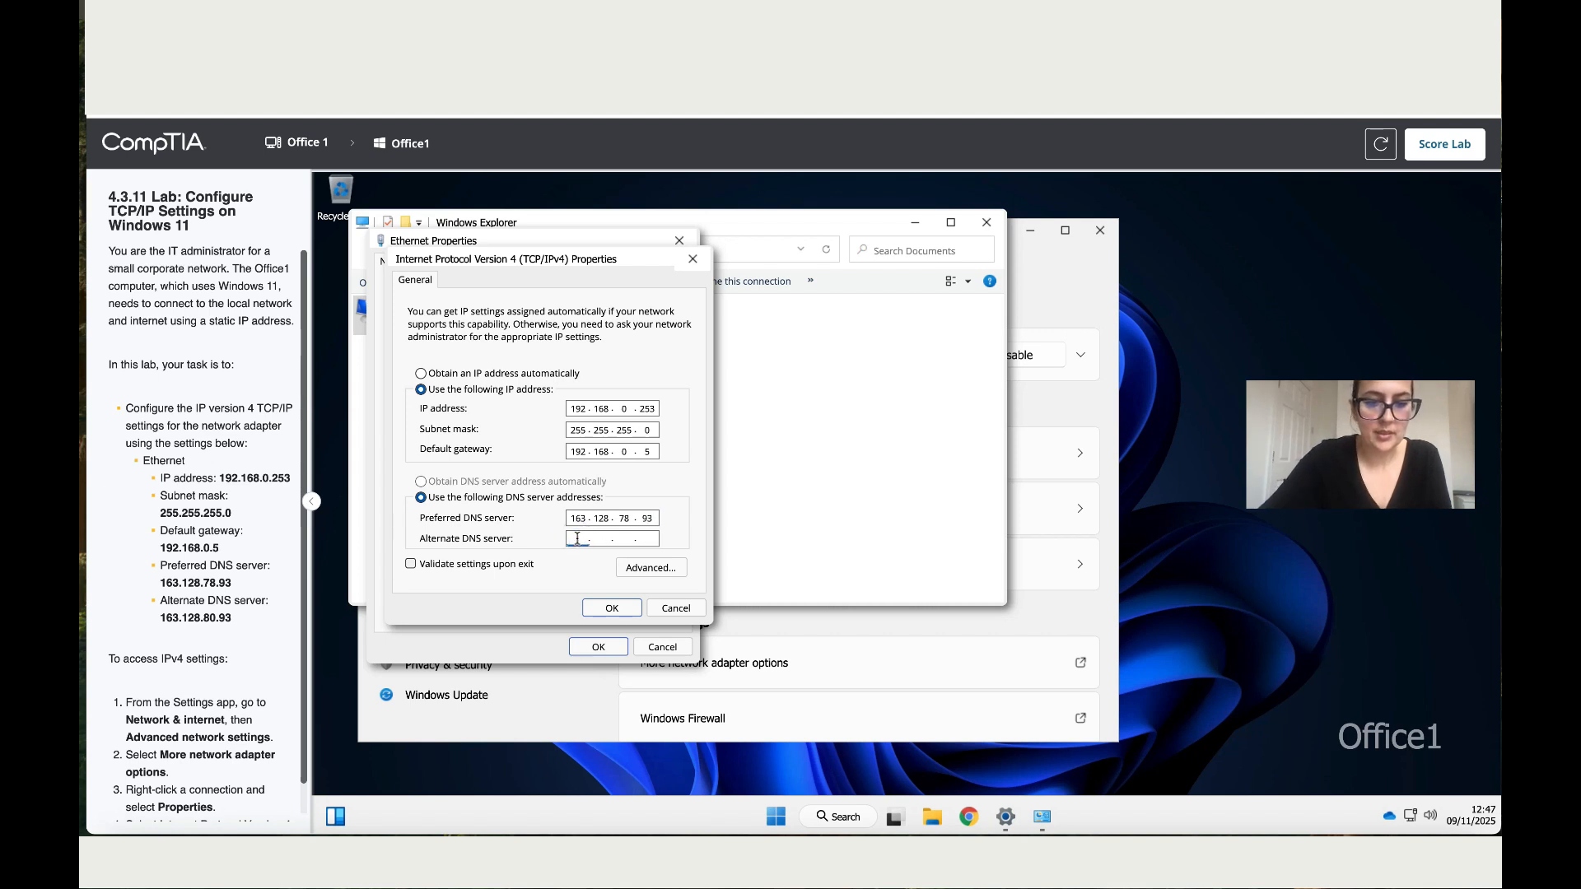
{"action": "type", "text": "163.12.."}
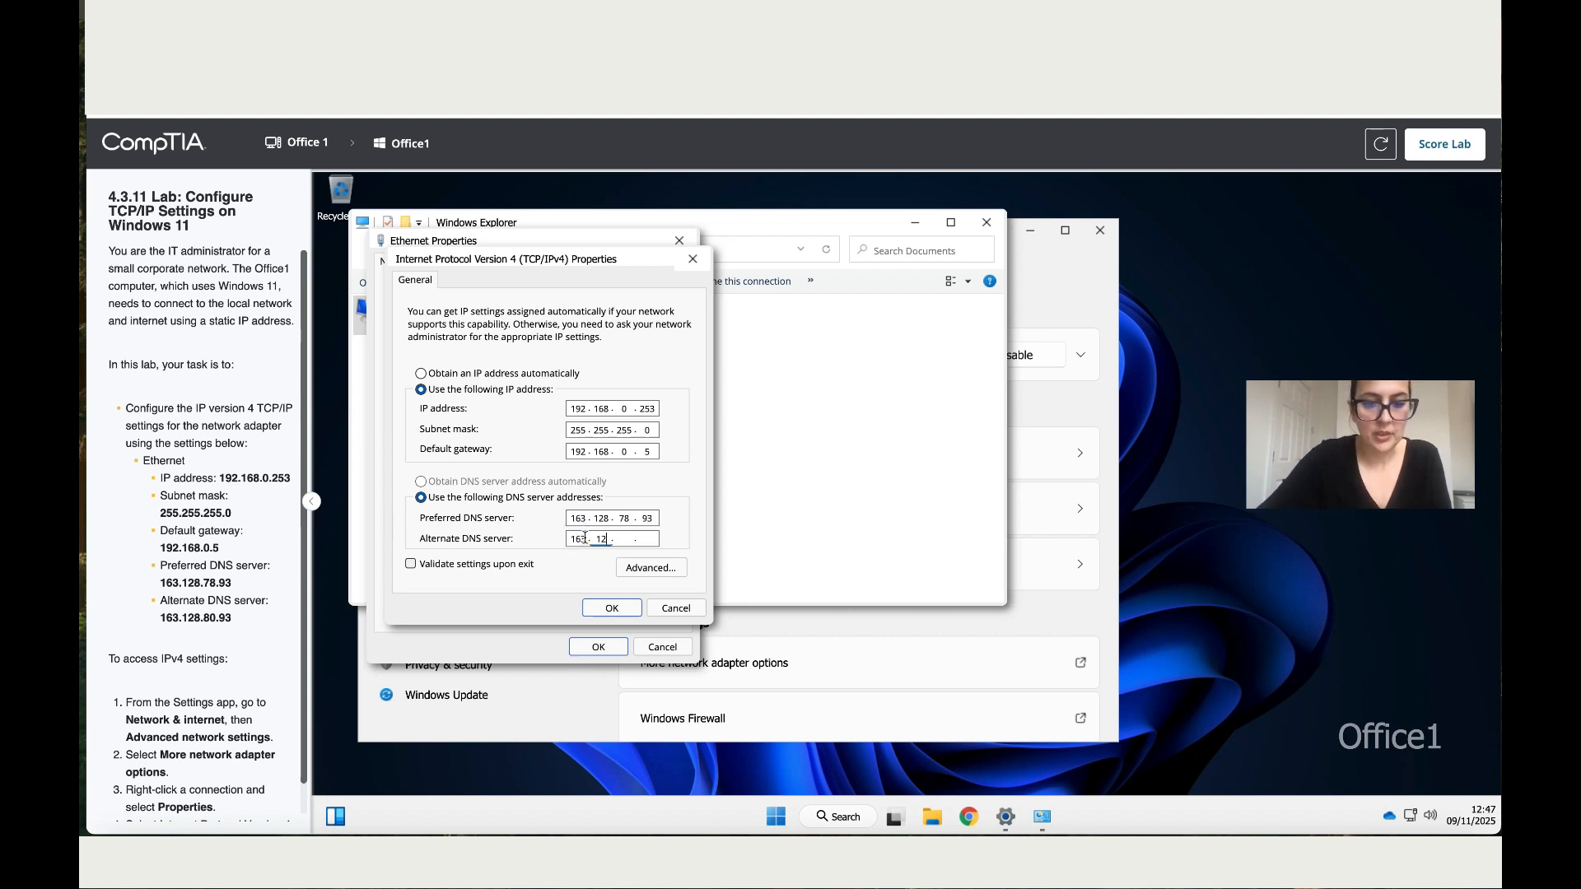
{"action": "type", "text": "128"}
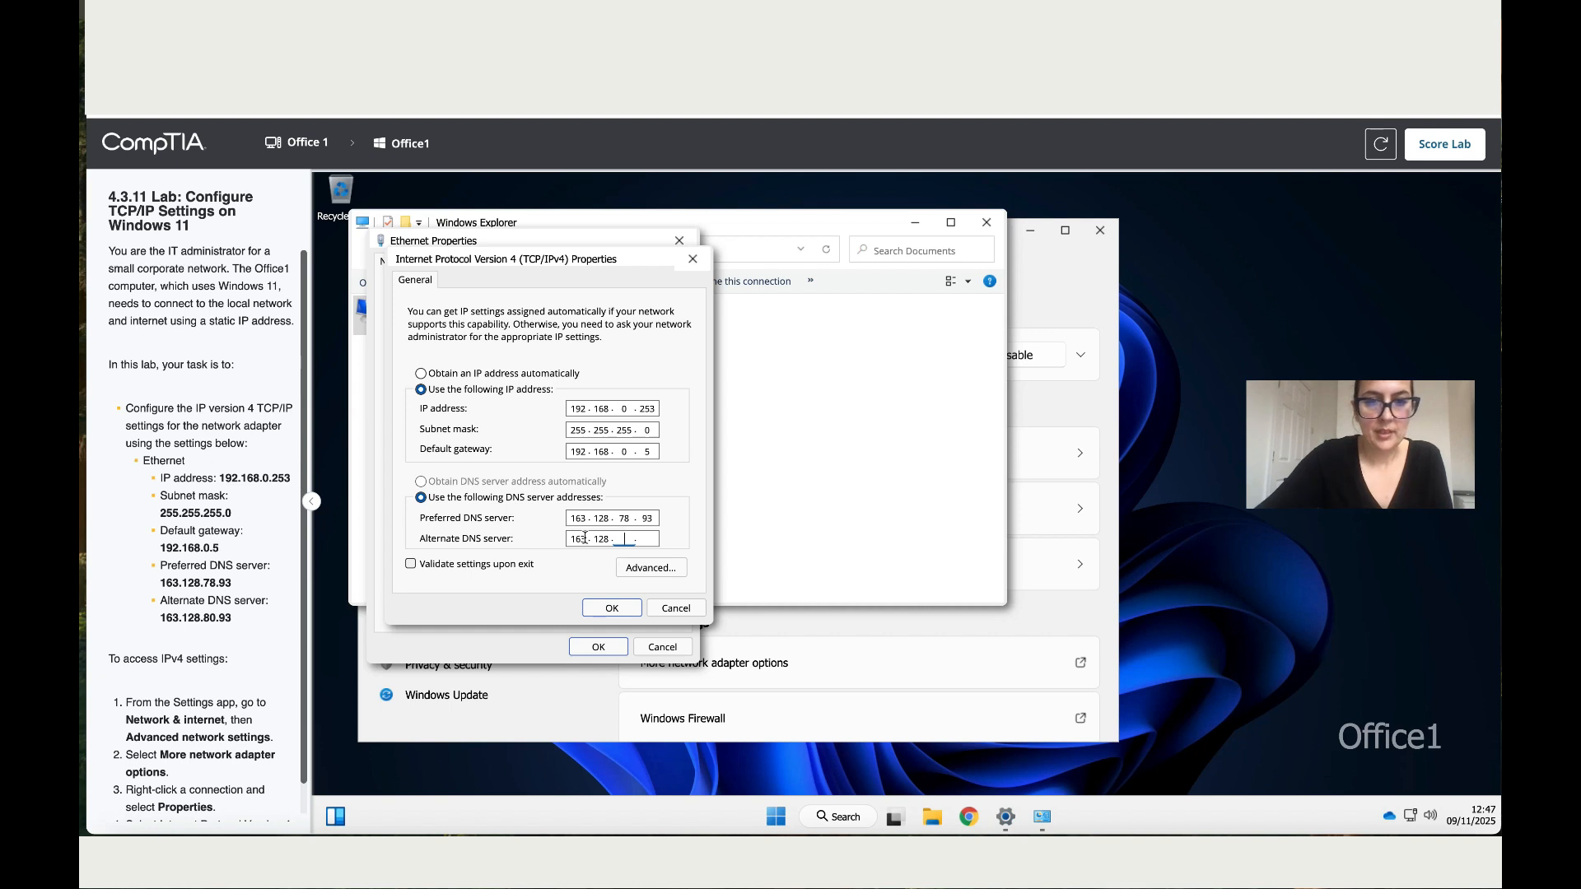
{"action": "type", "text": "80"}
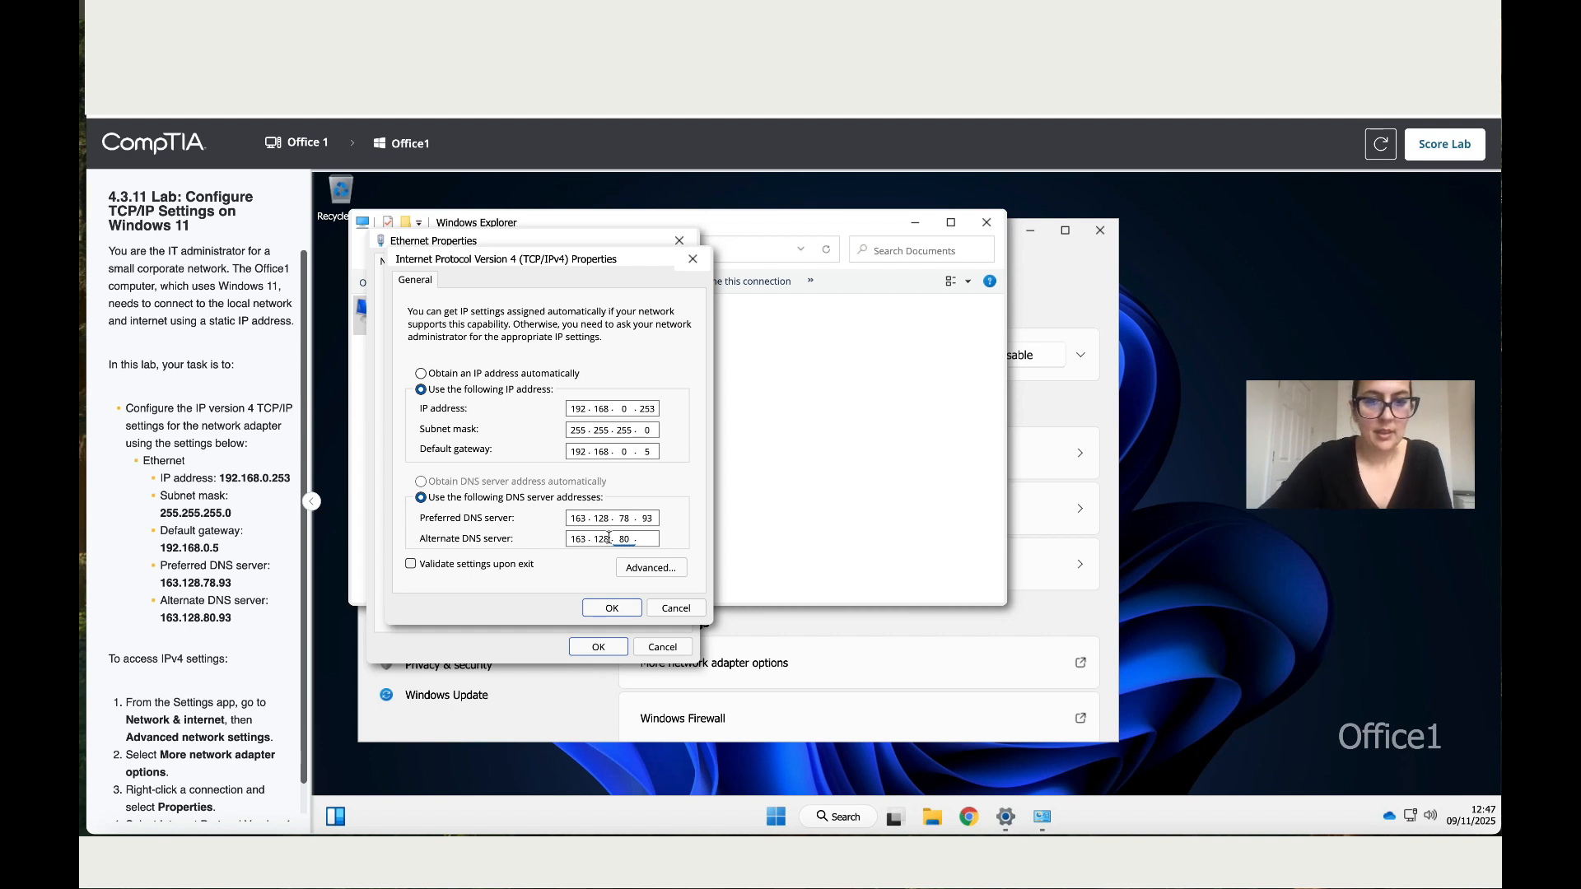
{"action": "type", "text": "93"}
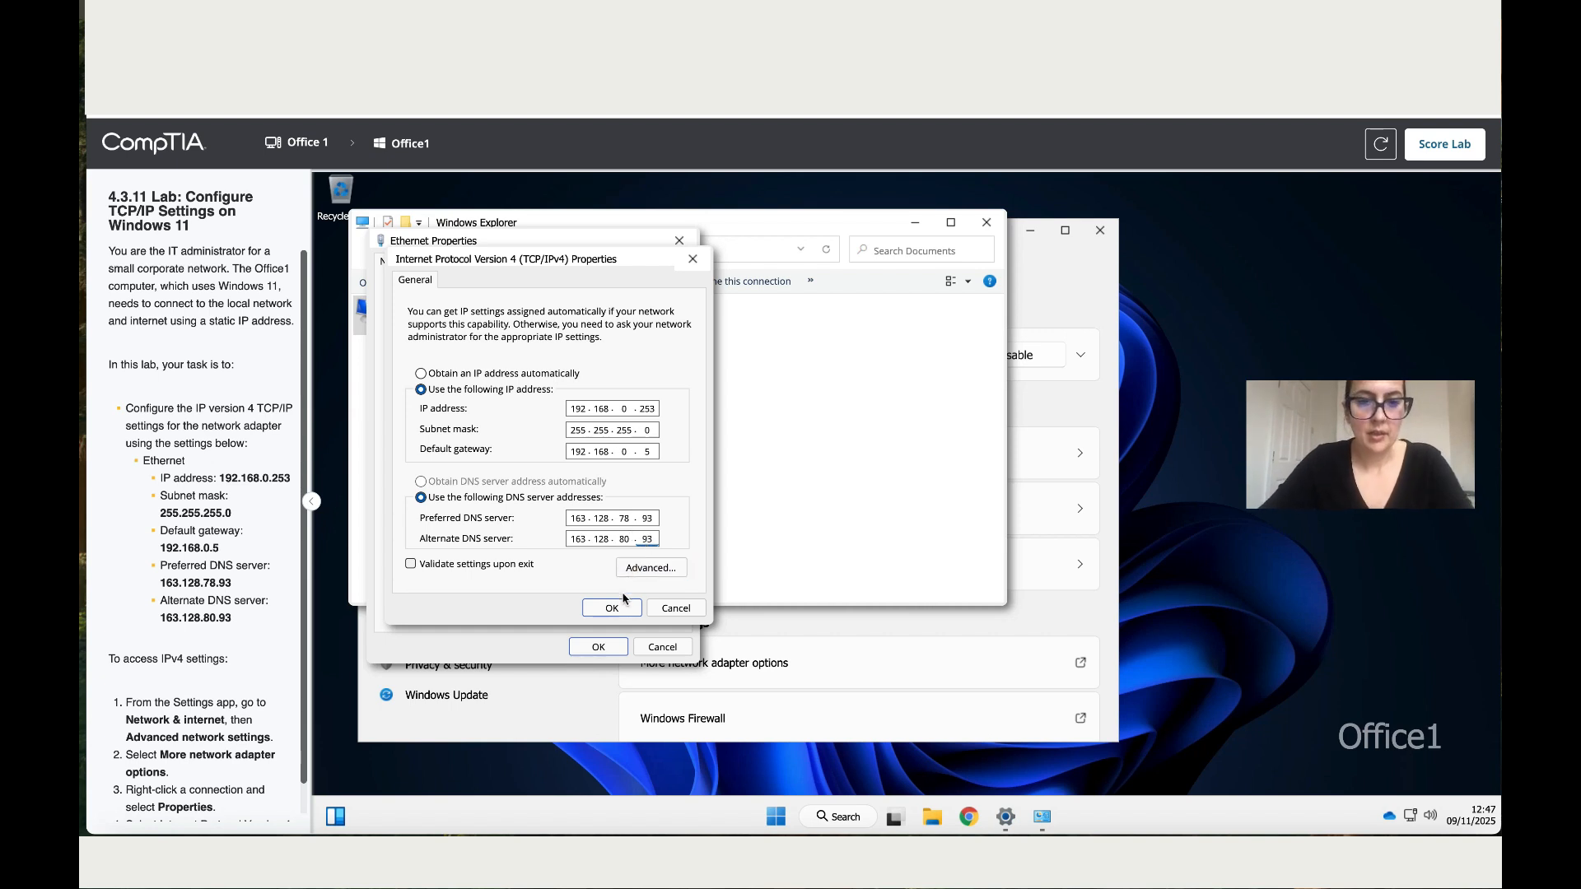
Save the IPv4 settings, close the adapter and Settings windows, and score the lab.
{"action": "left_click", "coordinate": [611, 607]}
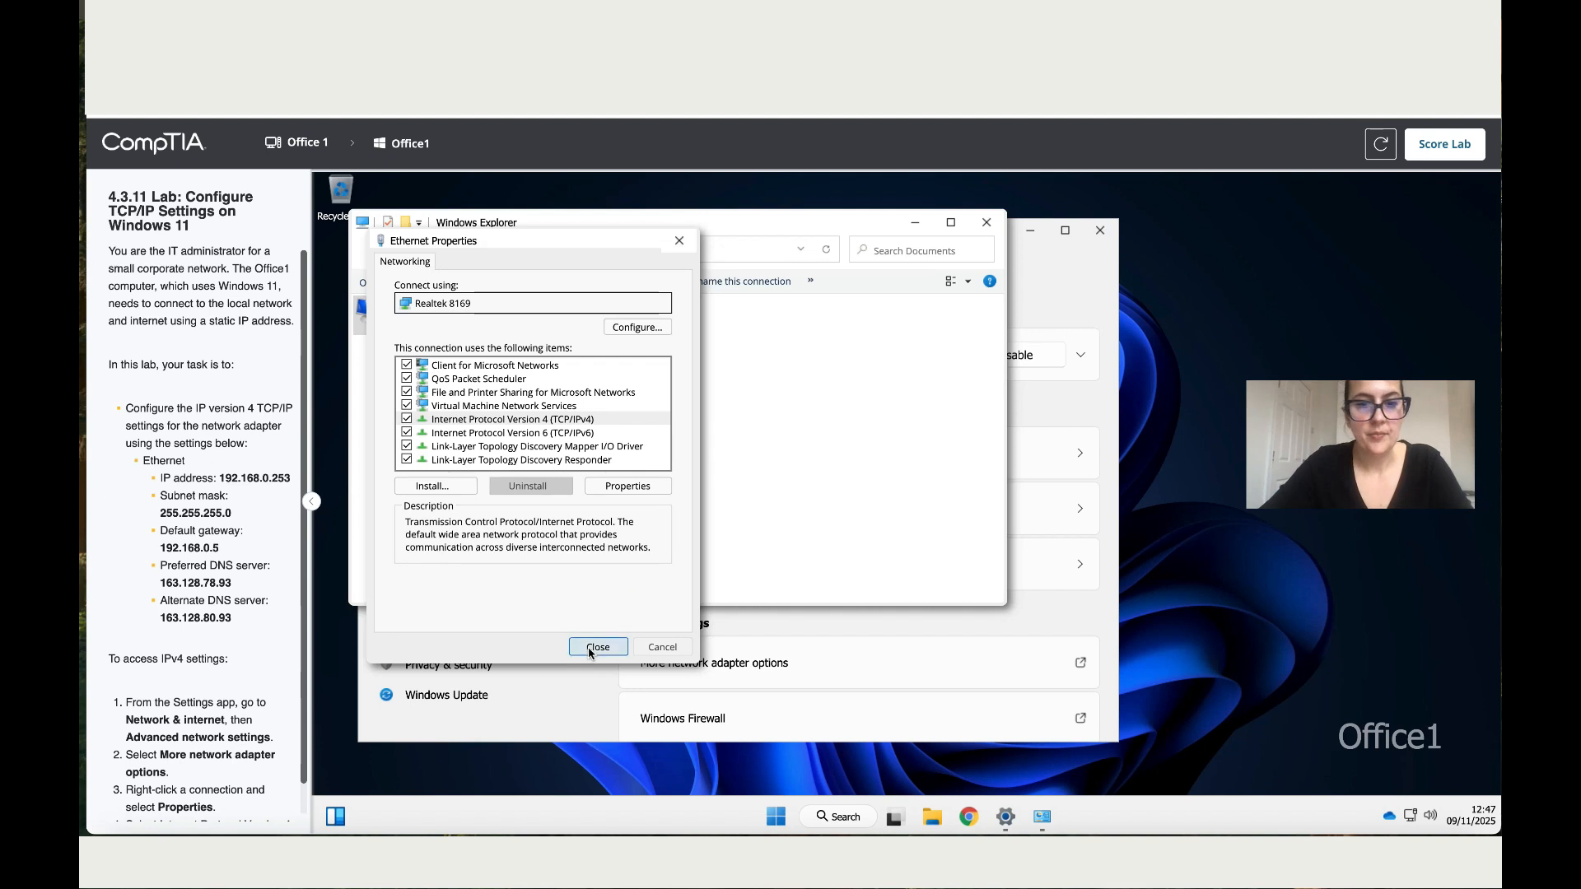
{"action": "left_click", "coordinate": [596, 646]}
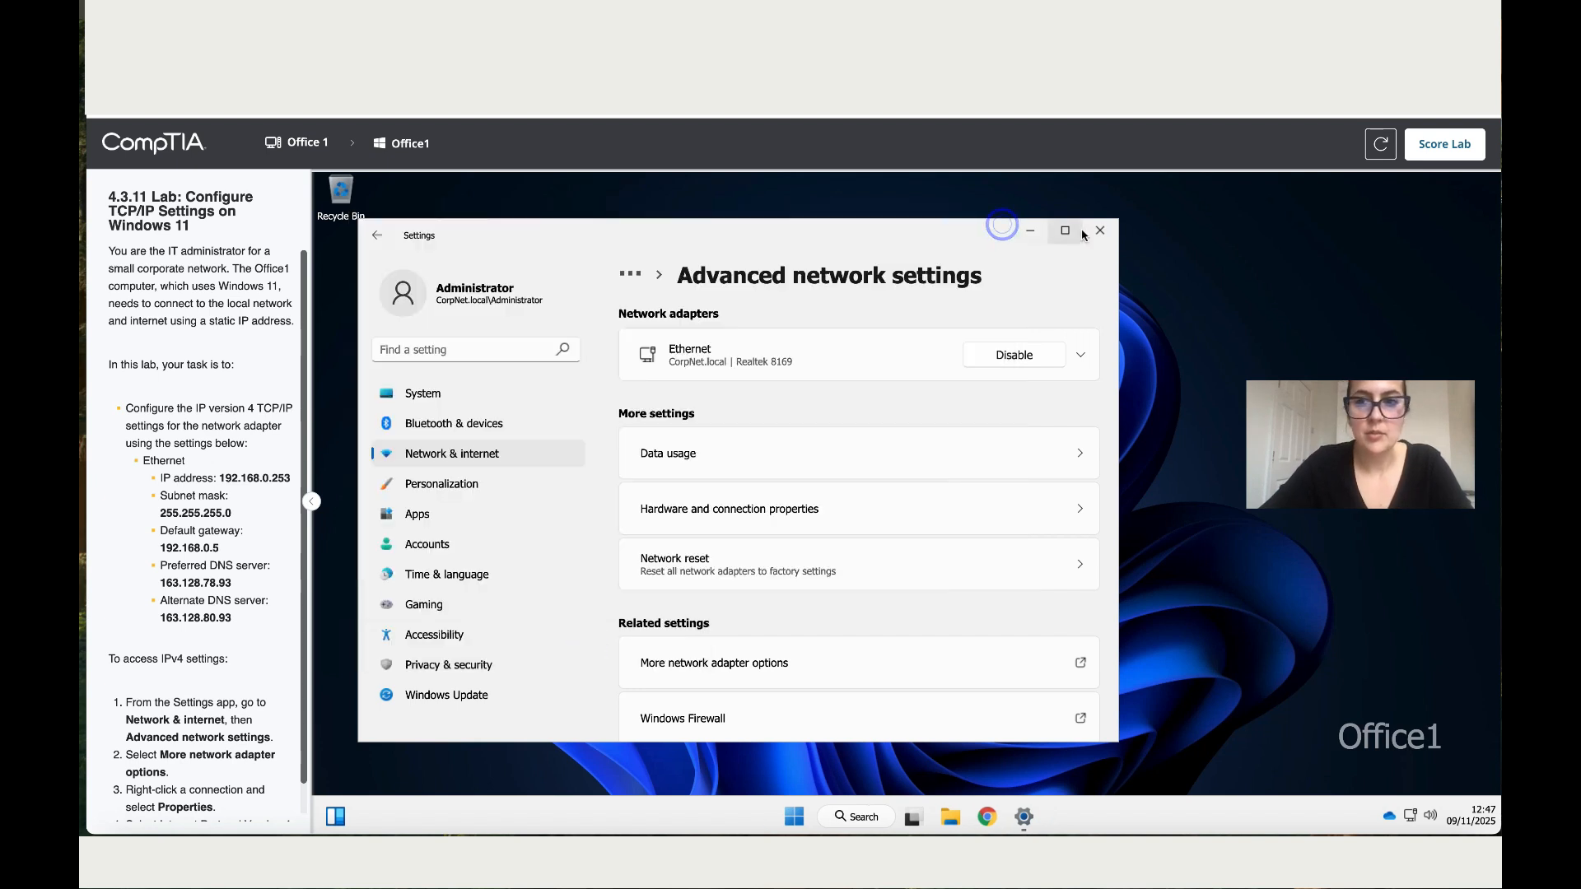
{"action": "left_click", "coordinate": [1443, 143]}
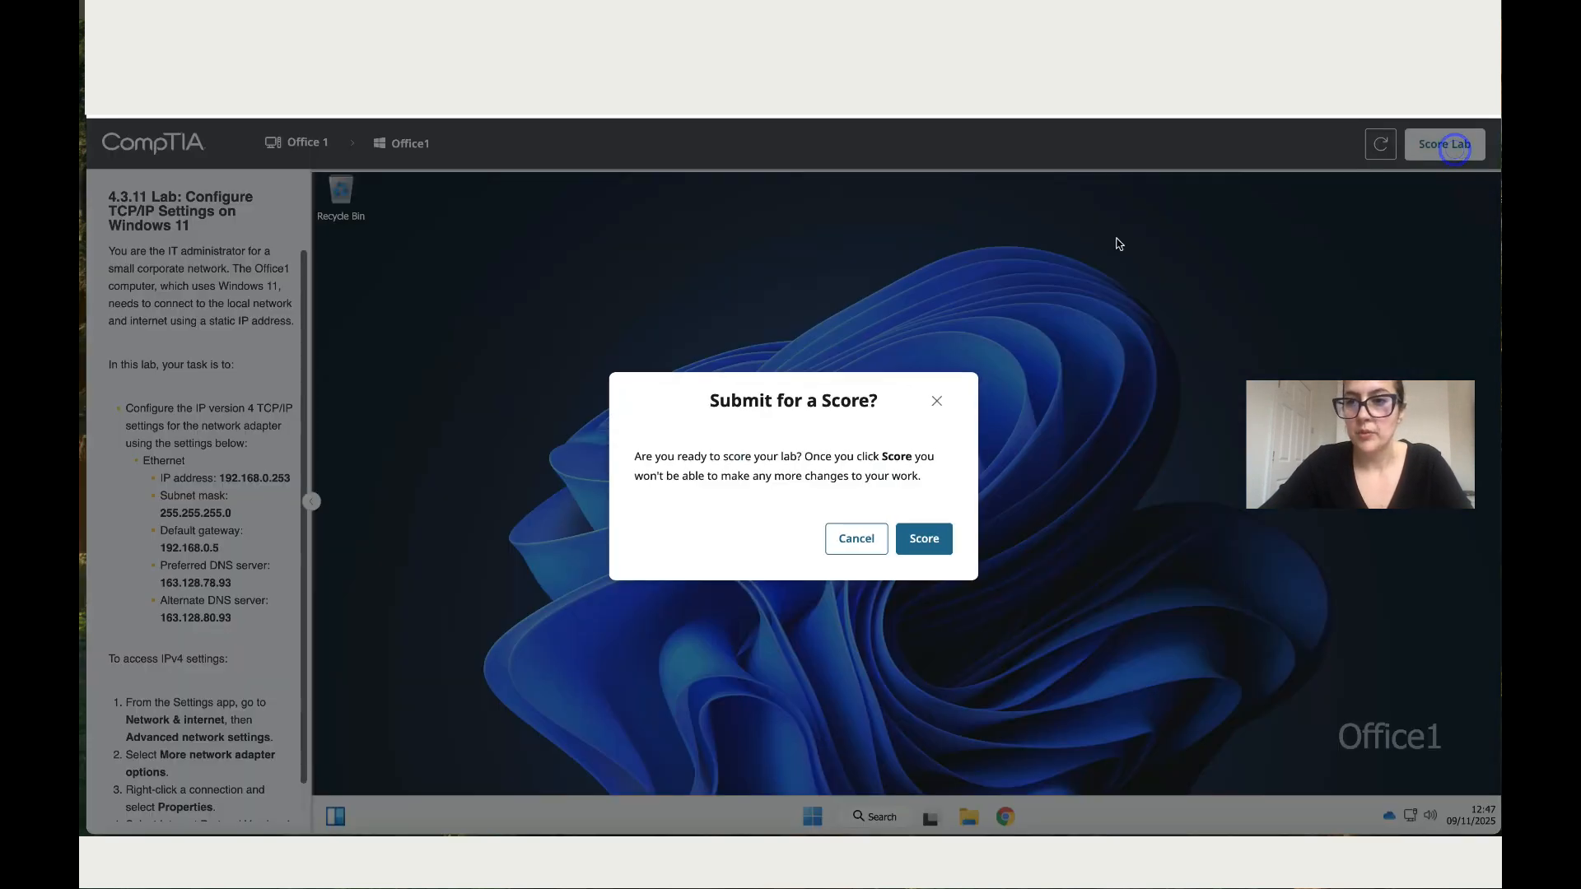
{"action": "left_click", "coordinate": [922, 539]}
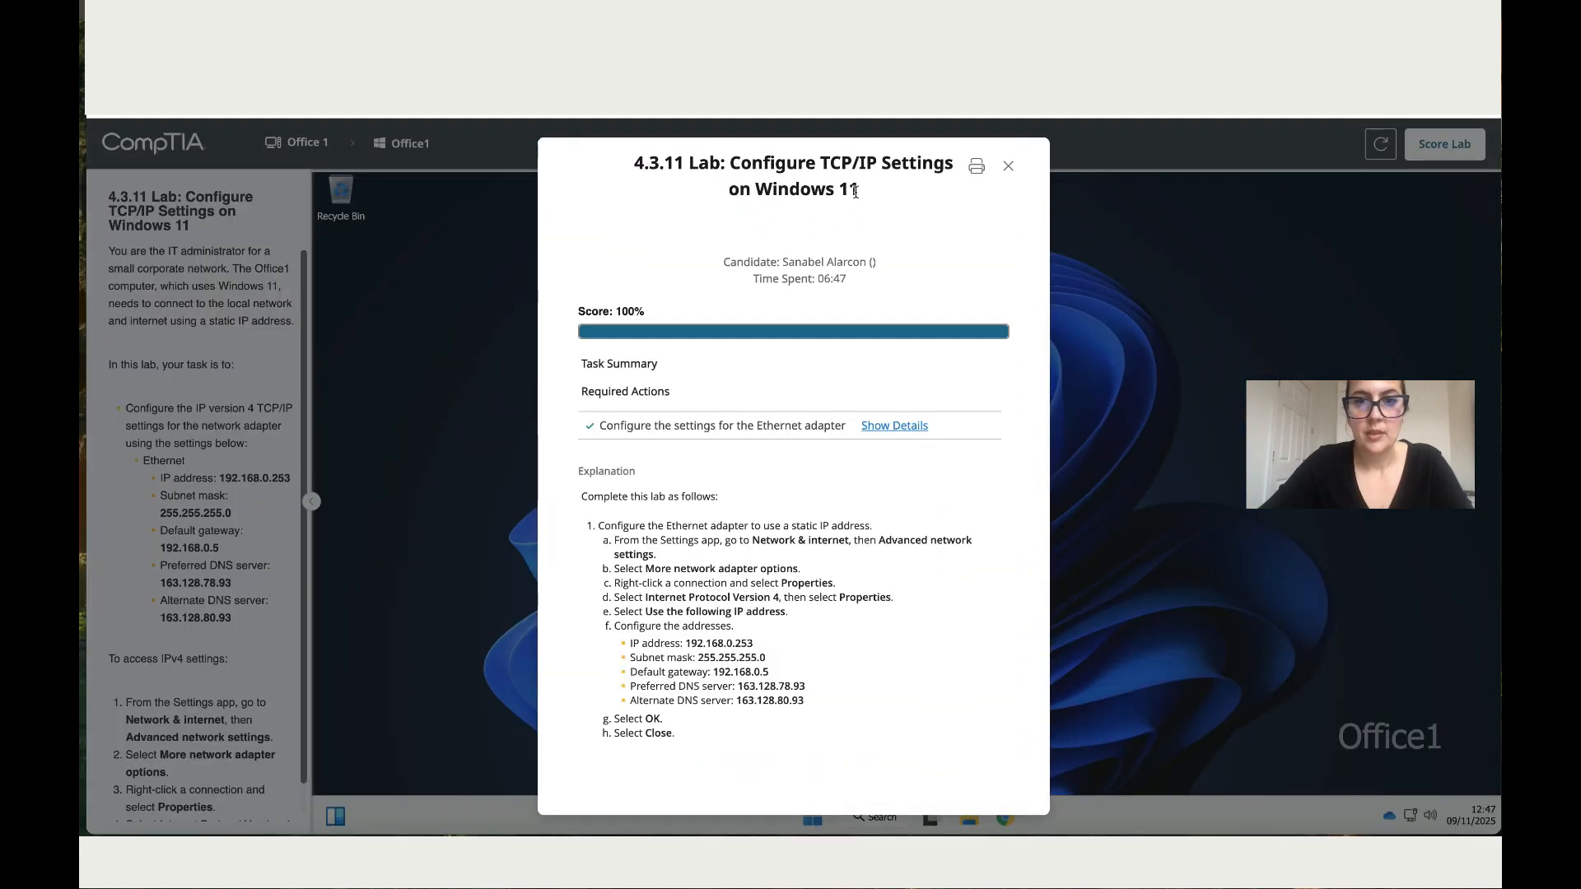